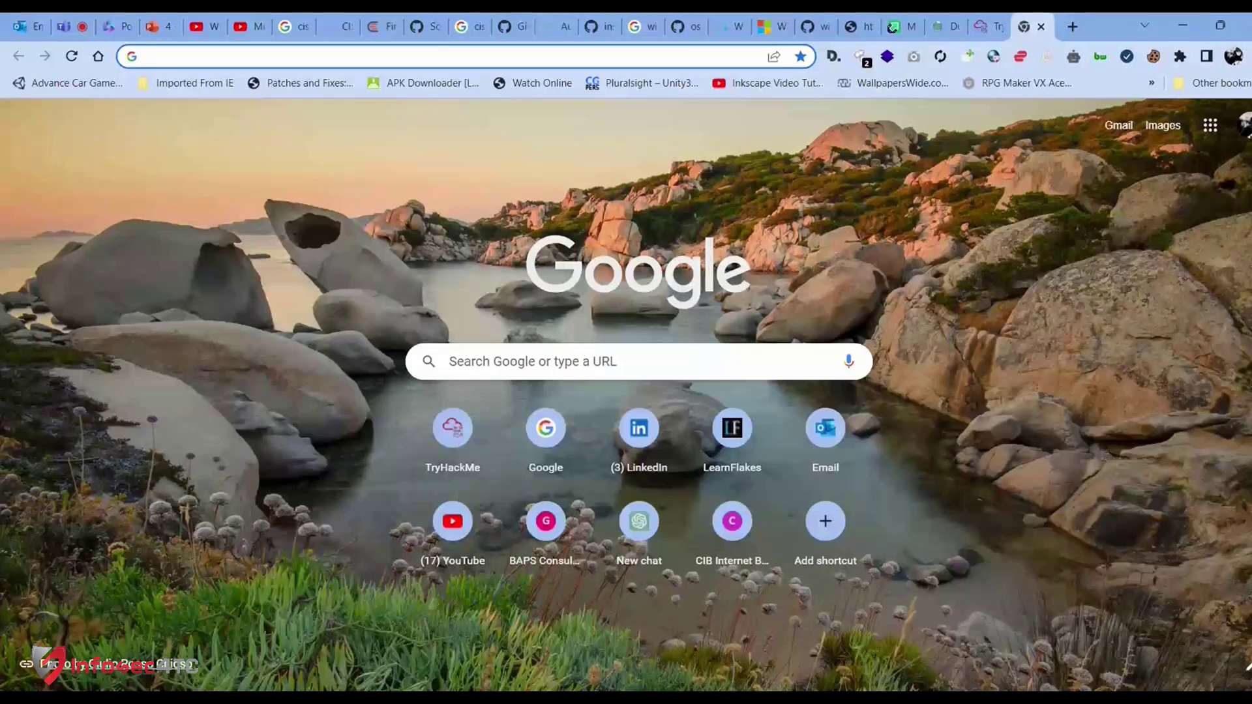
Search Google for "insertion attack" from the address bar.
click(319, 56)
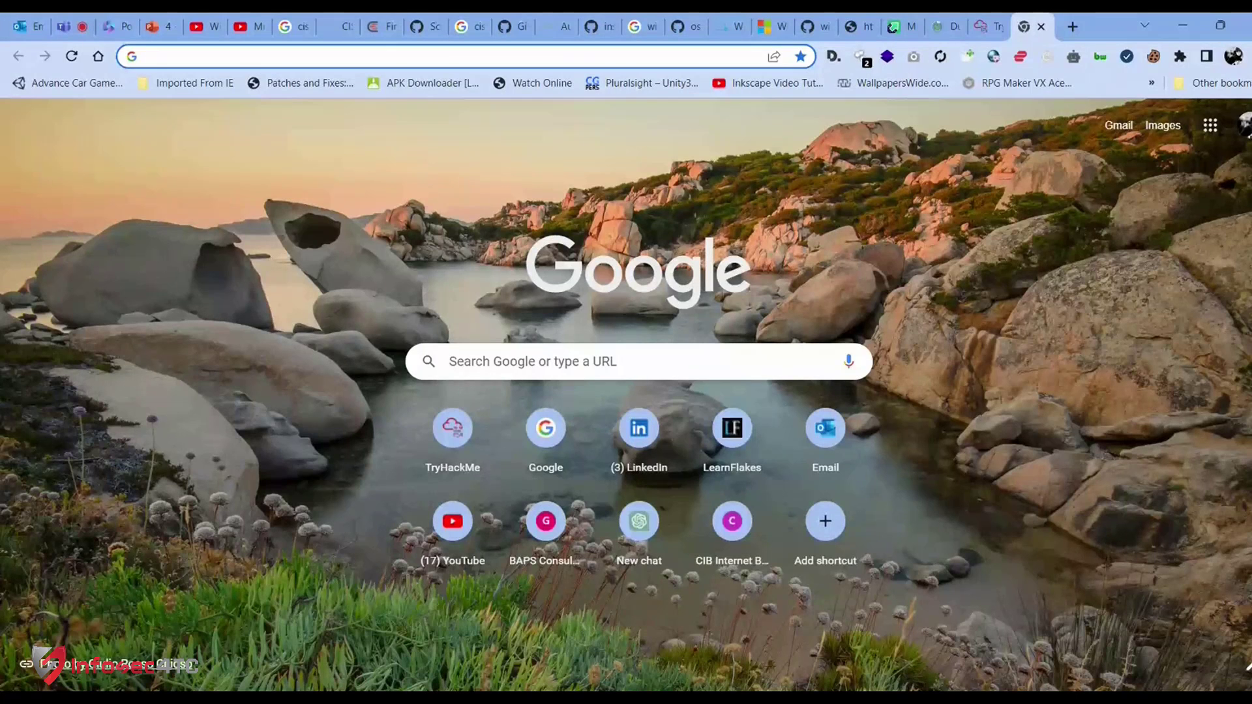
text(insertion attack)
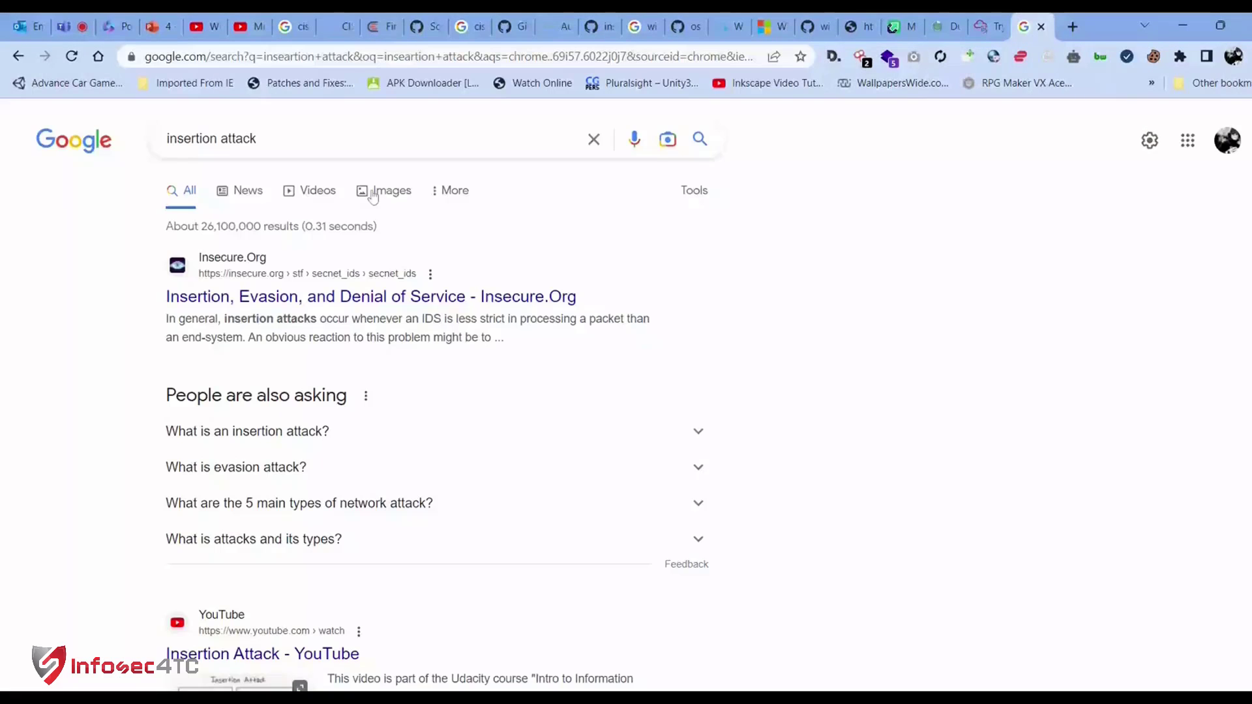
Switch to image results and browse the insertion attack diagrams.
click(392, 190)
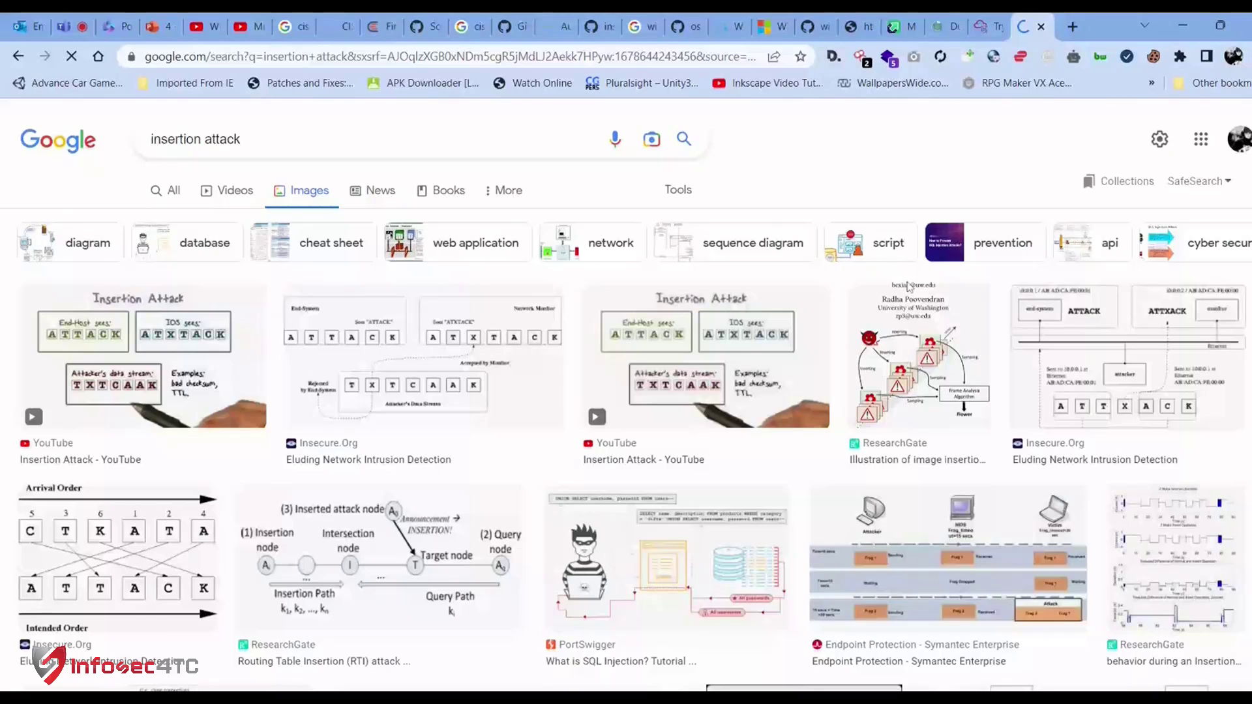
scroll(down, 3)
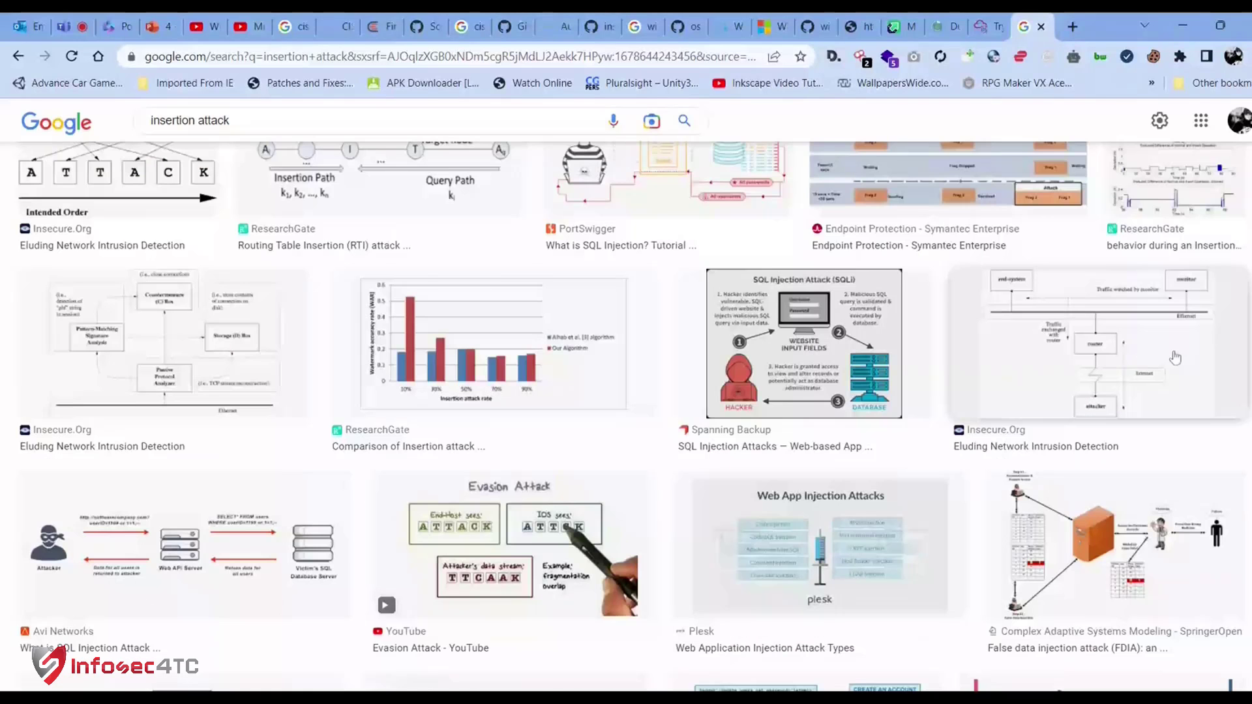
scroll(down, 3)
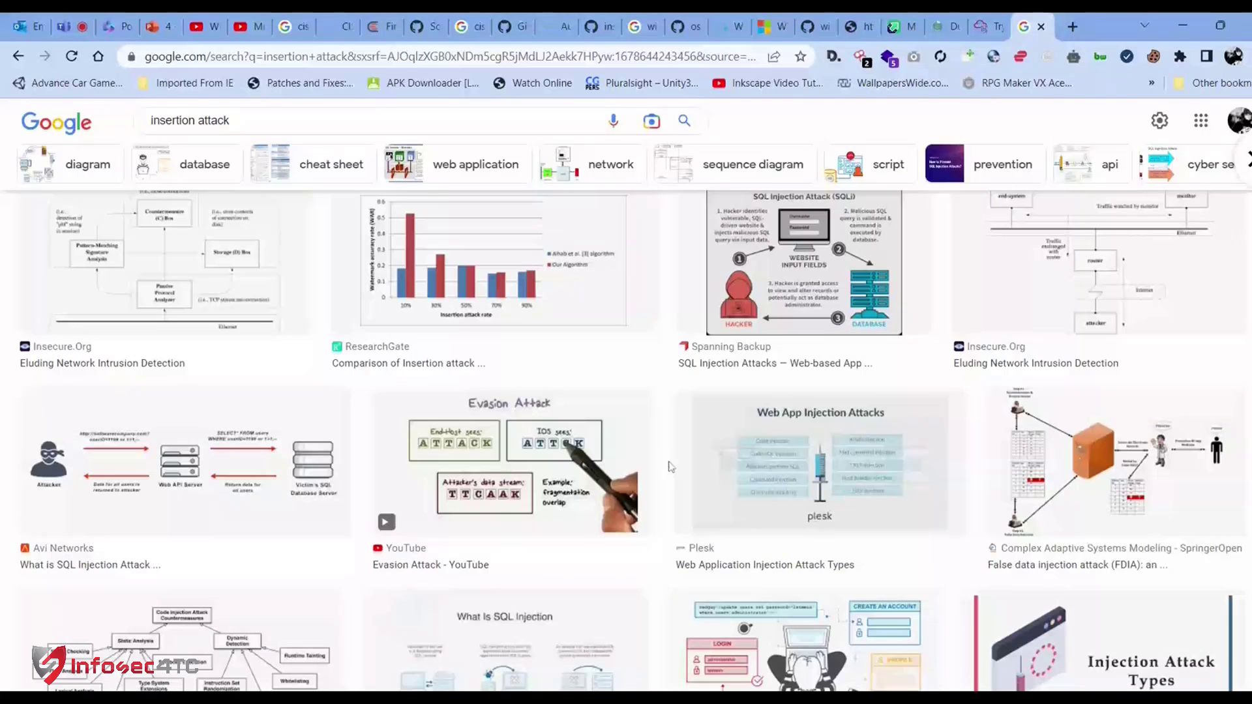
Preview the Udacity Insertion Attack diagram comparing End-Host and IDS views.
click(504, 462)
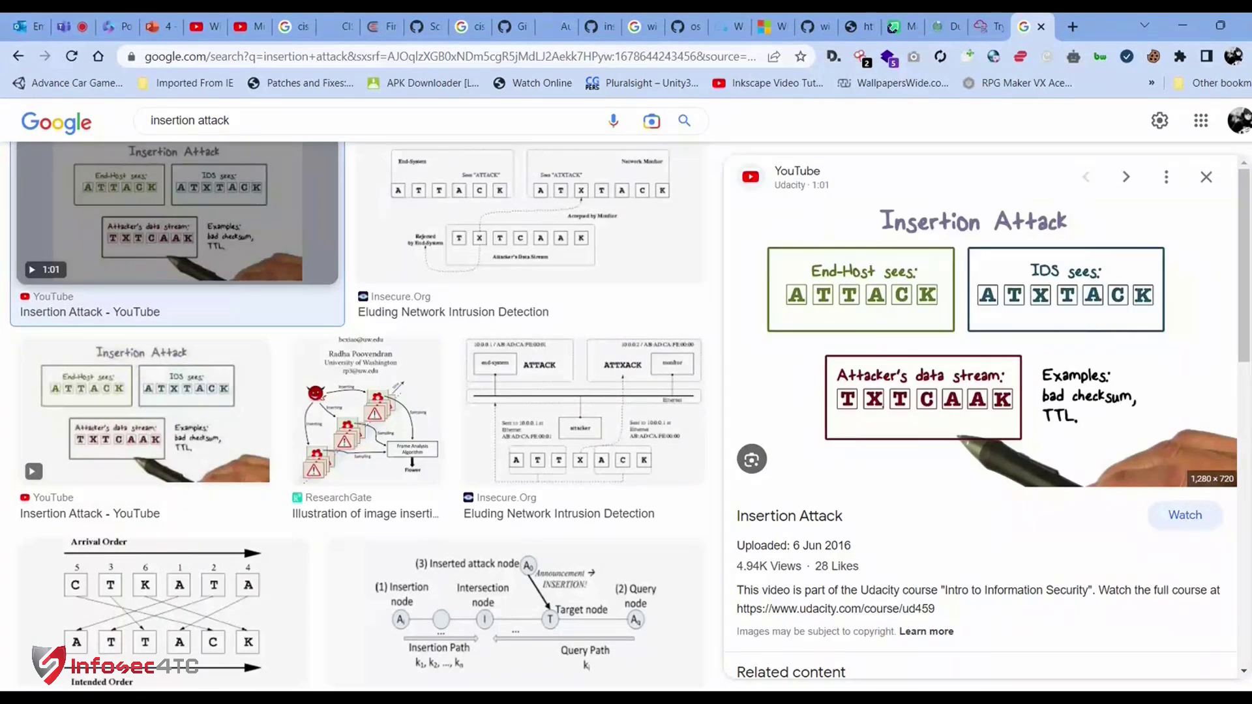
mouse_move(1054, 439)
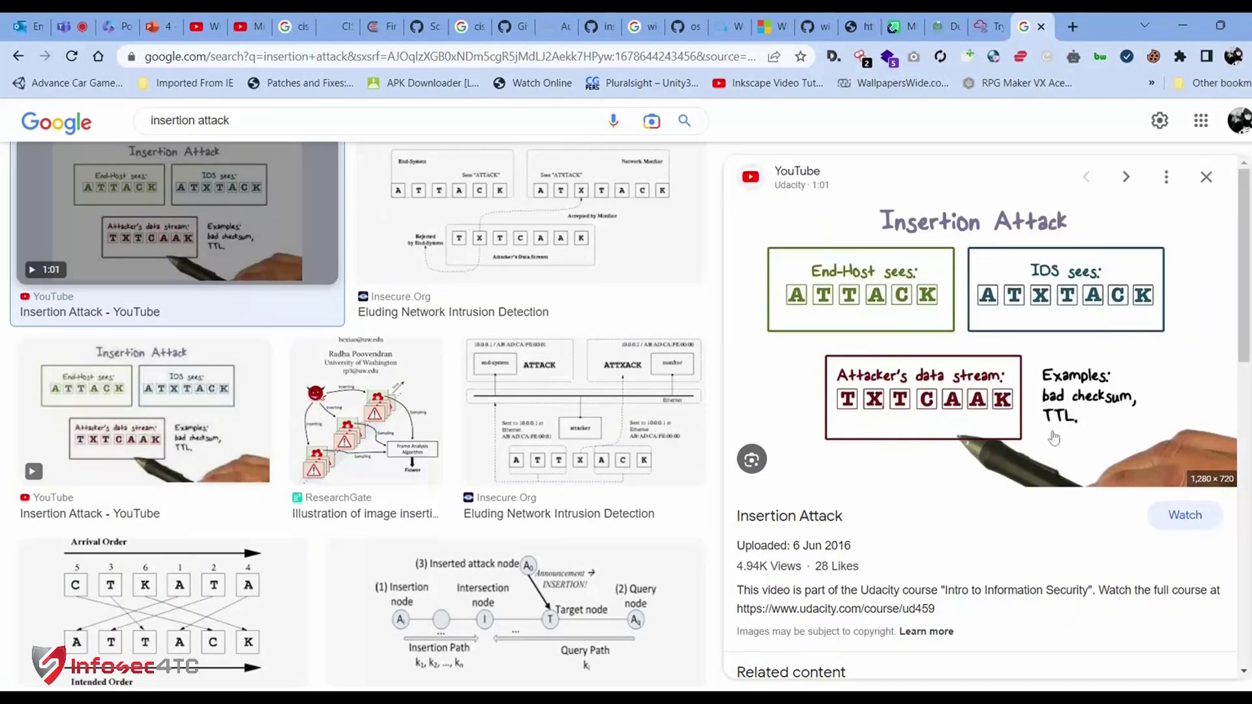
mouse_move(831, 428)
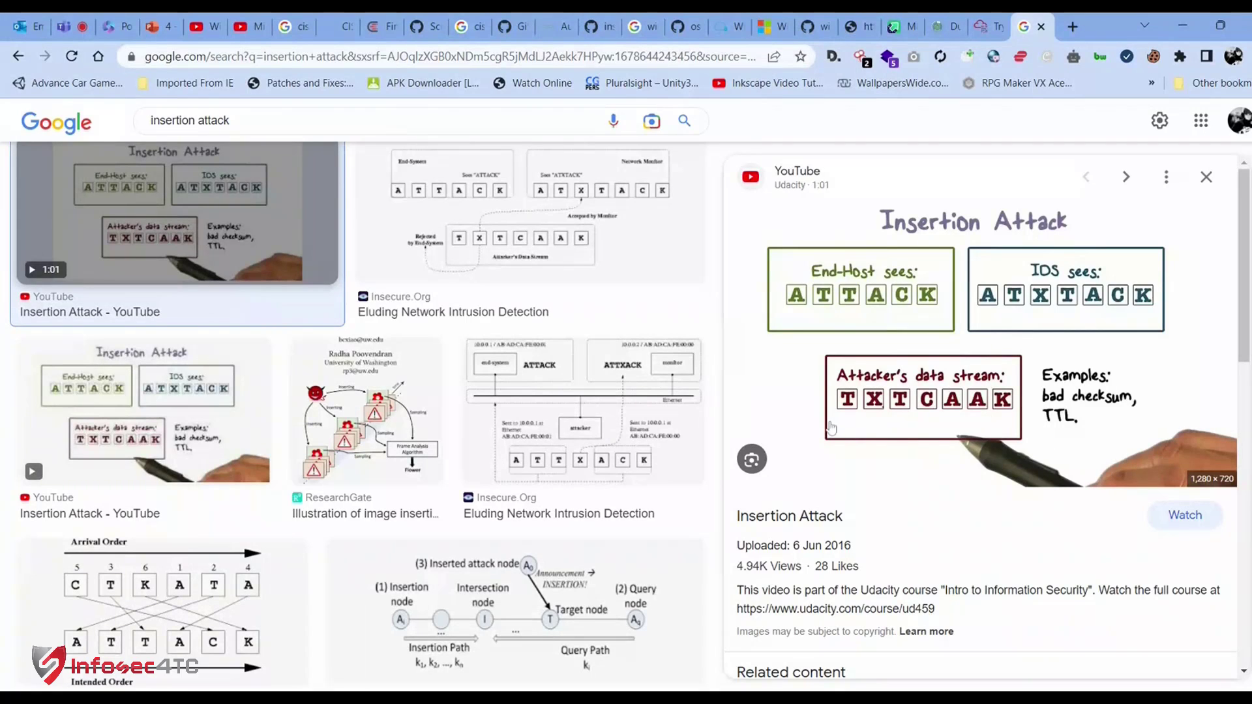
mouse_move(980, 401)
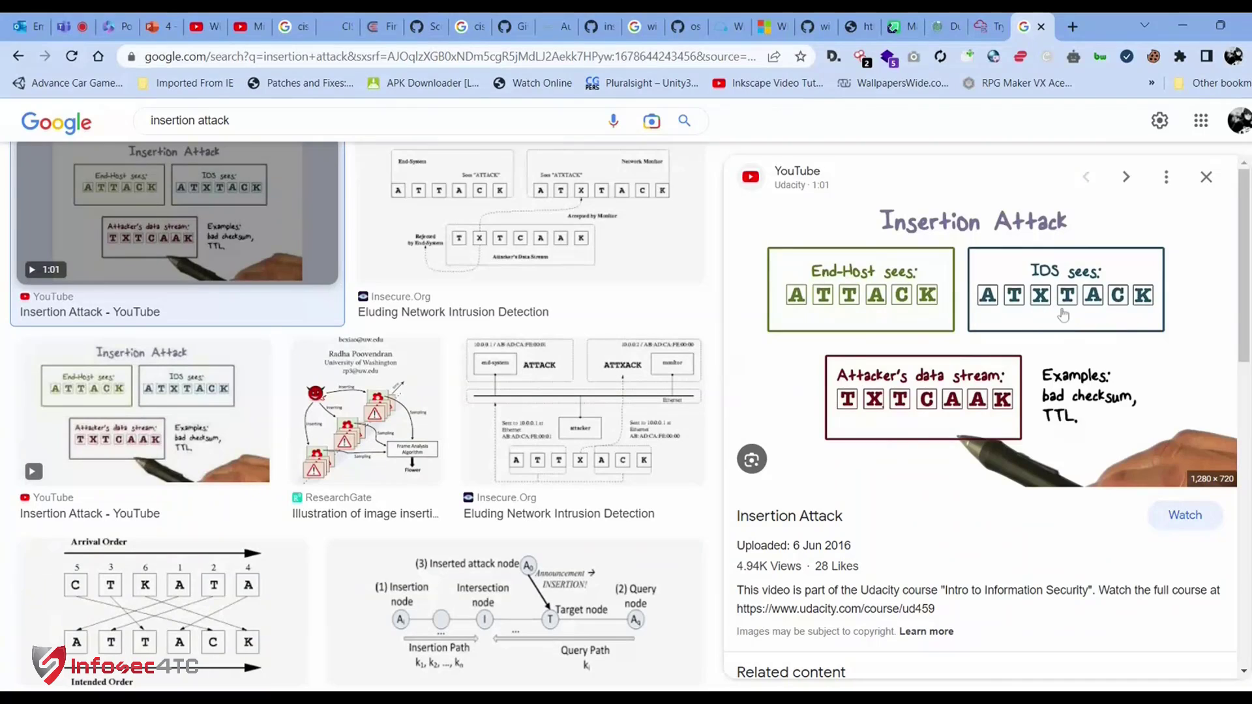
mouse_move(1074, 313)
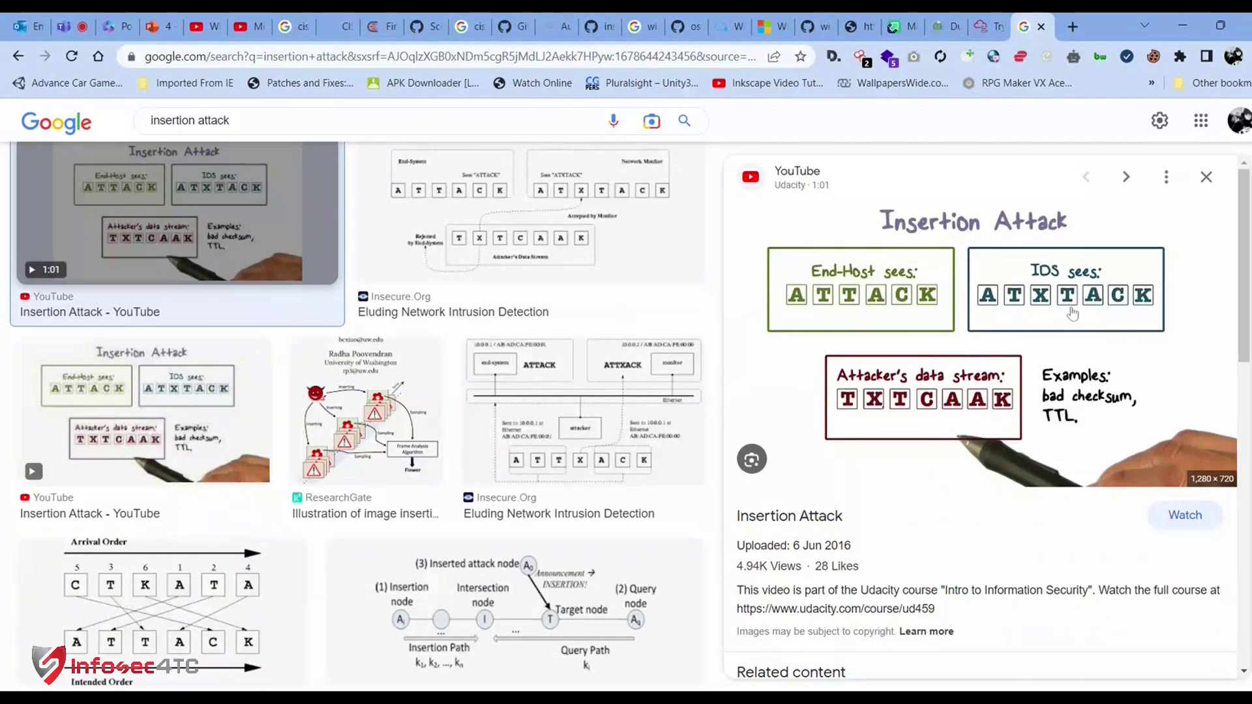
mouse_move(1053, 310)
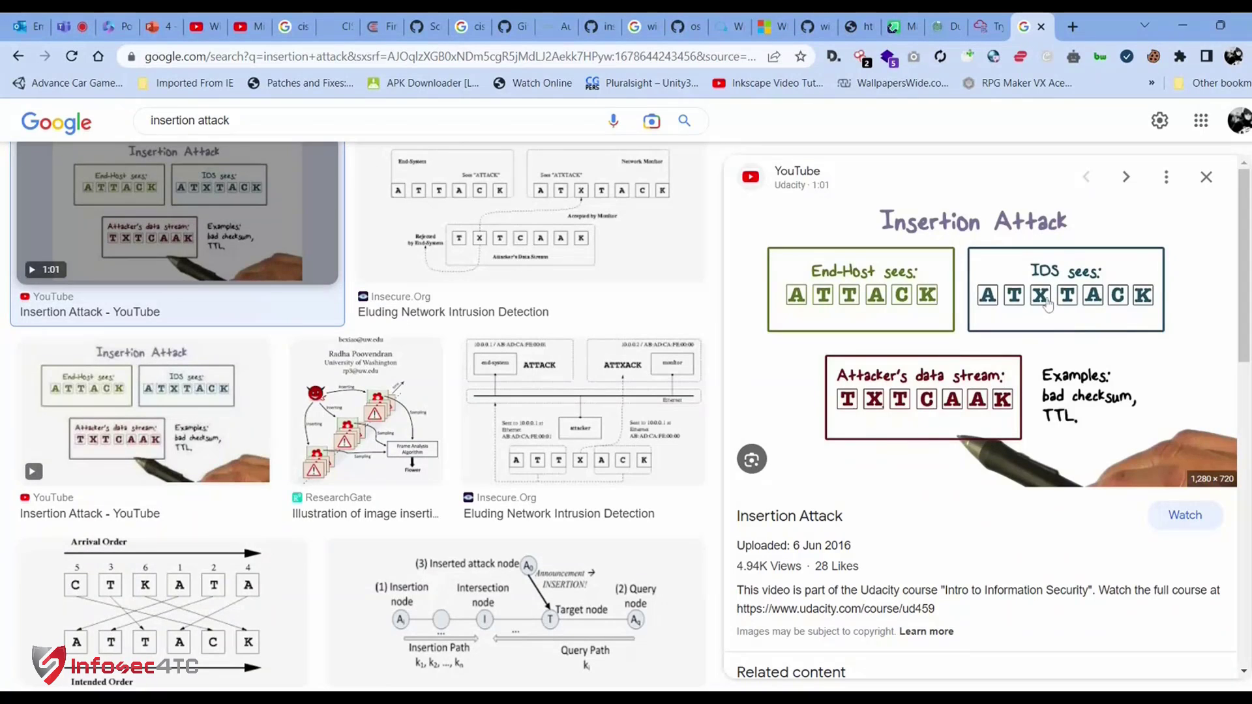
mouse_move(1094, 448)
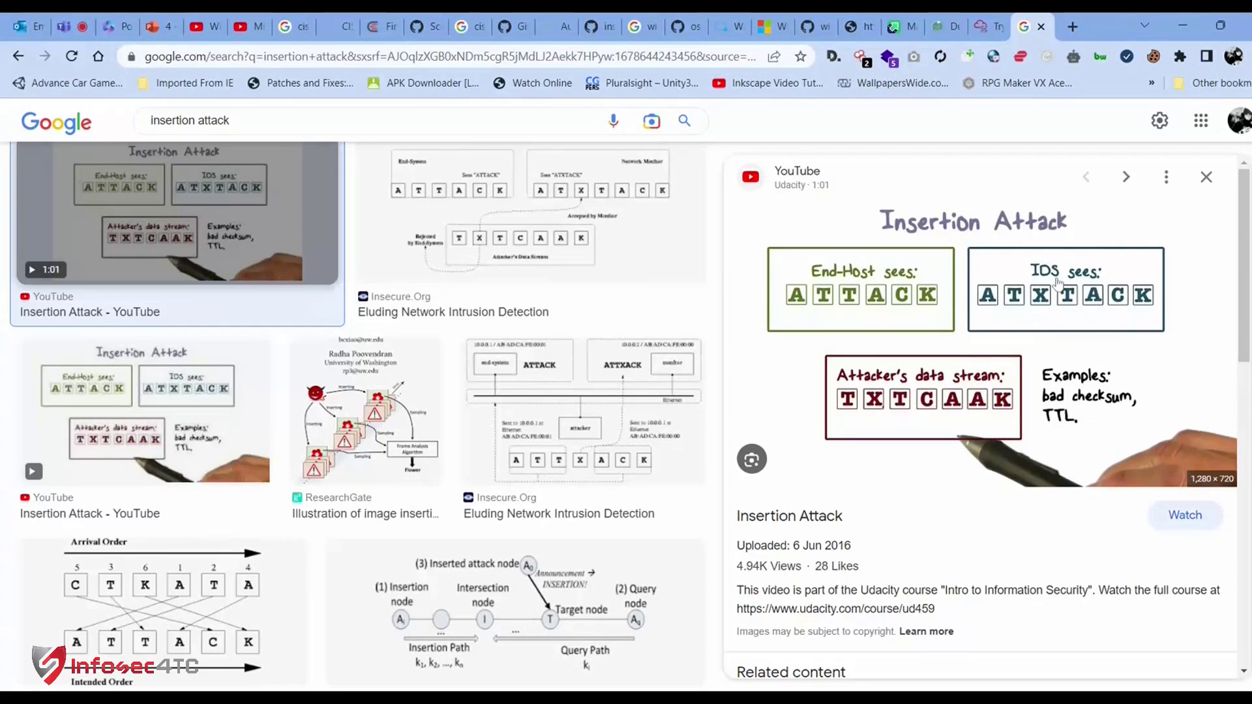
mouse_move(1074, 318)
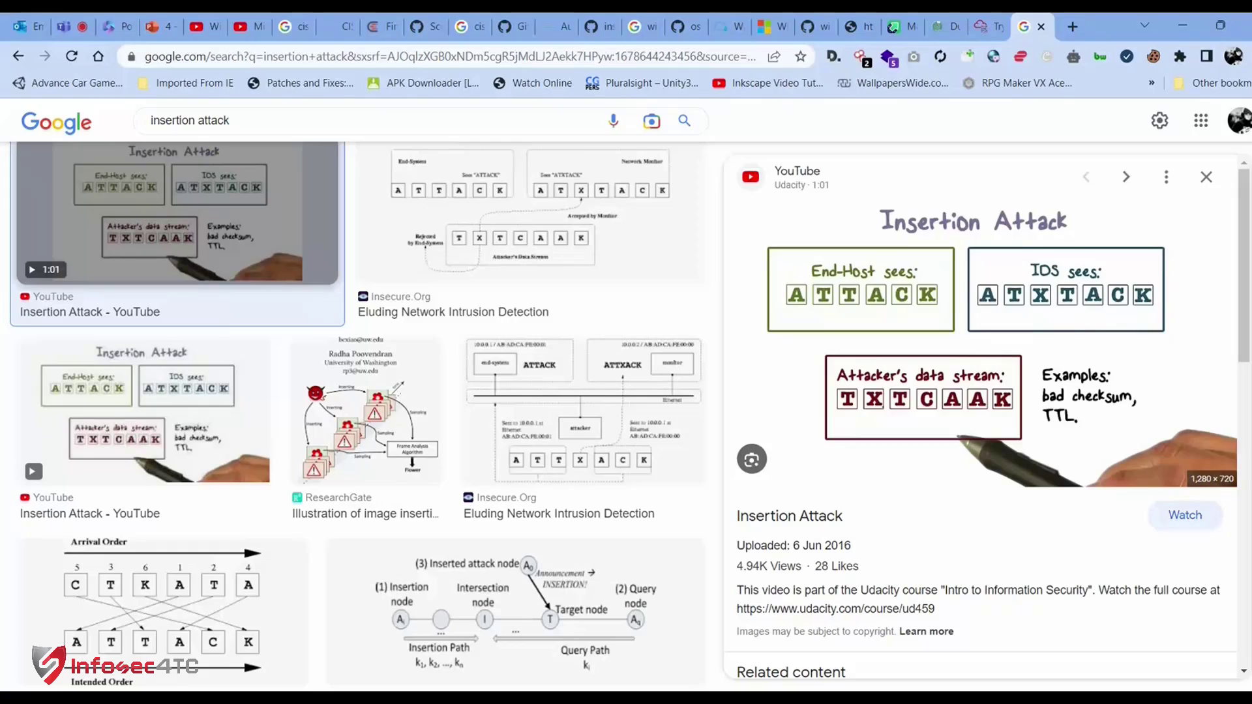
mouse_move(934, 286)
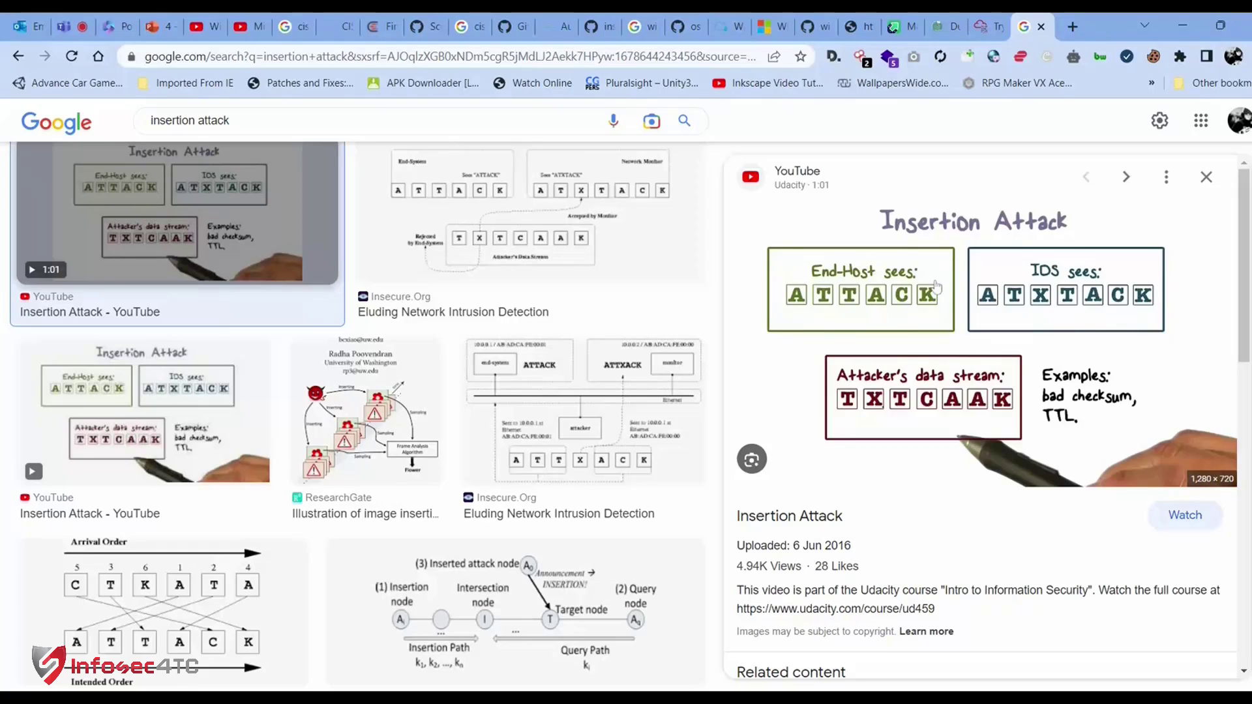
mouse_move(894, 322)
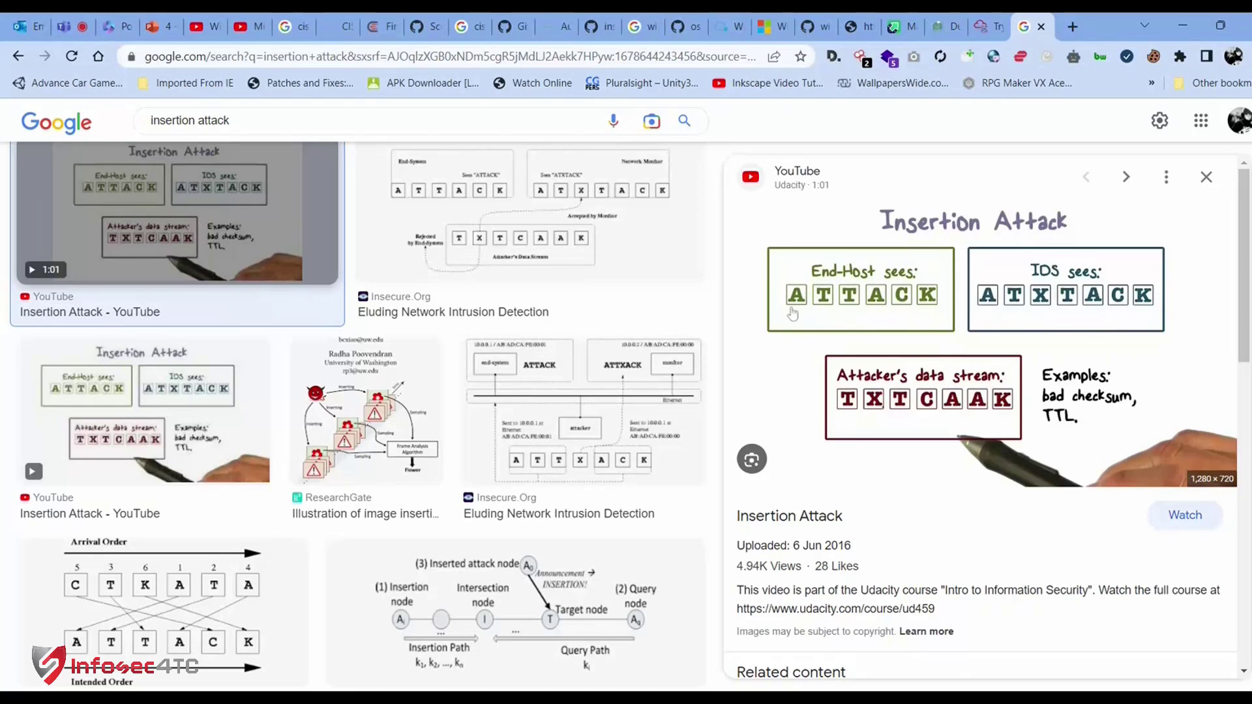
mouse_move(861, 312)
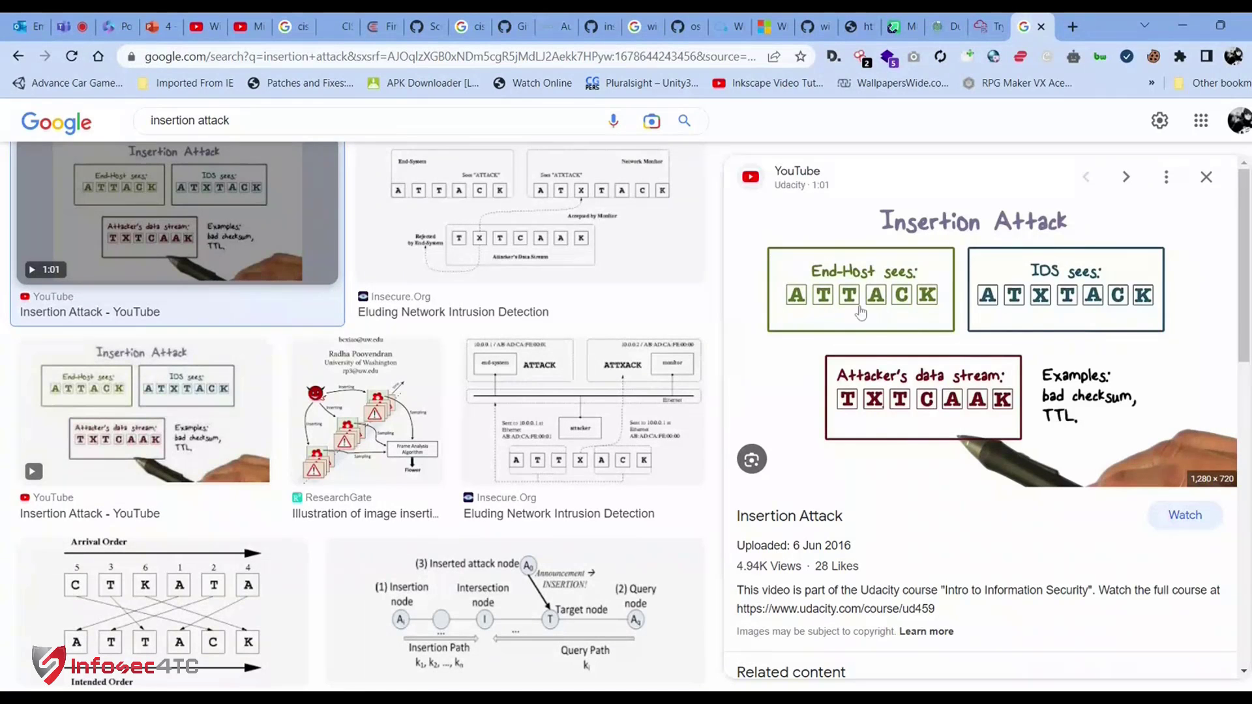
mouse_move(794, 314)
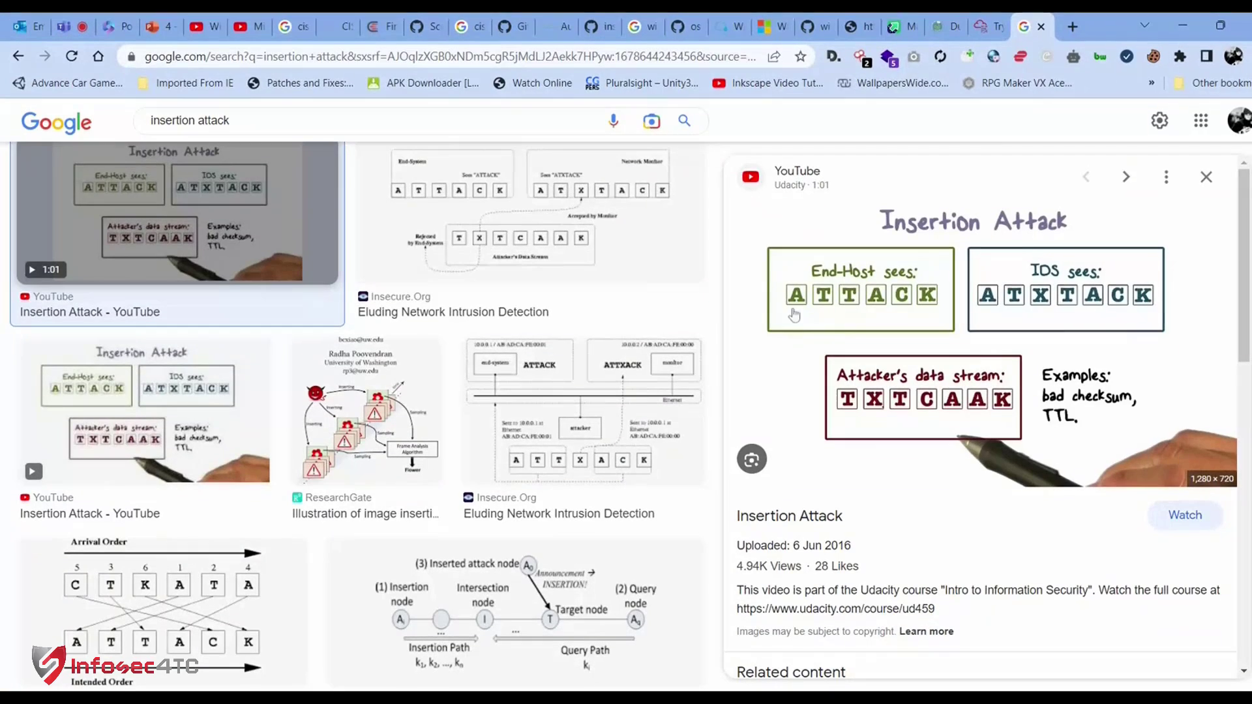
mouse_move(843, 306)
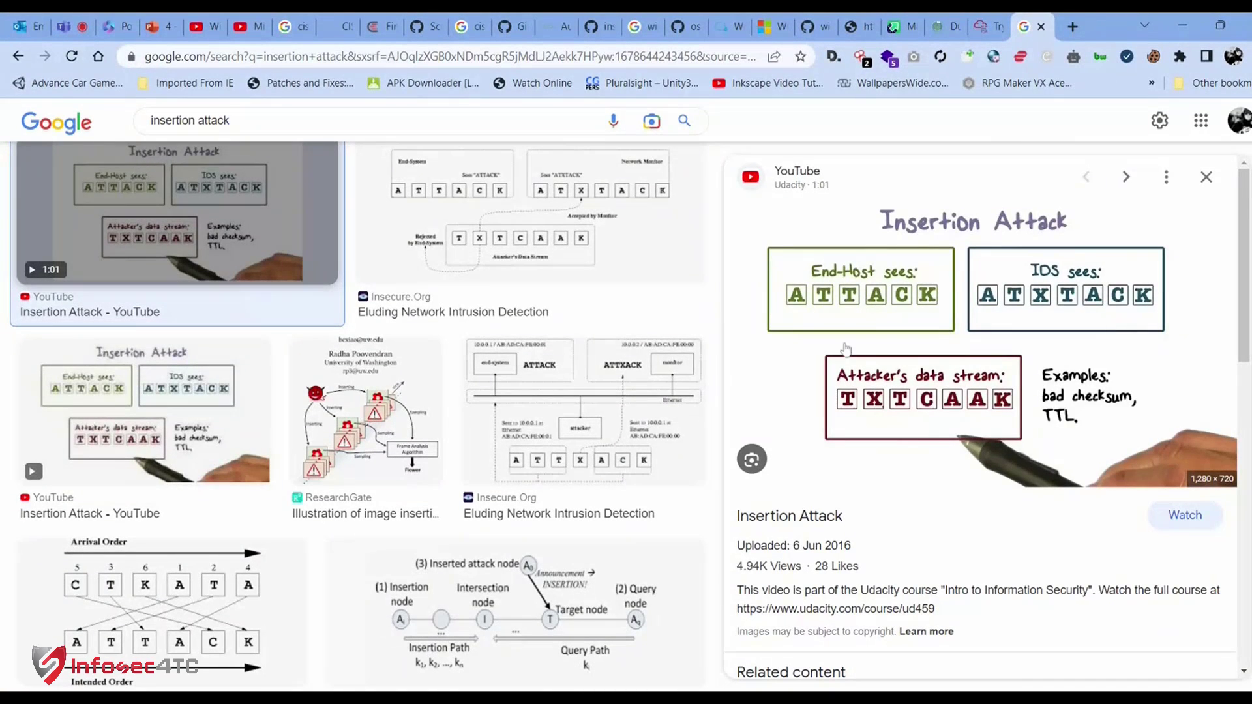
mouse_move(874, 270)
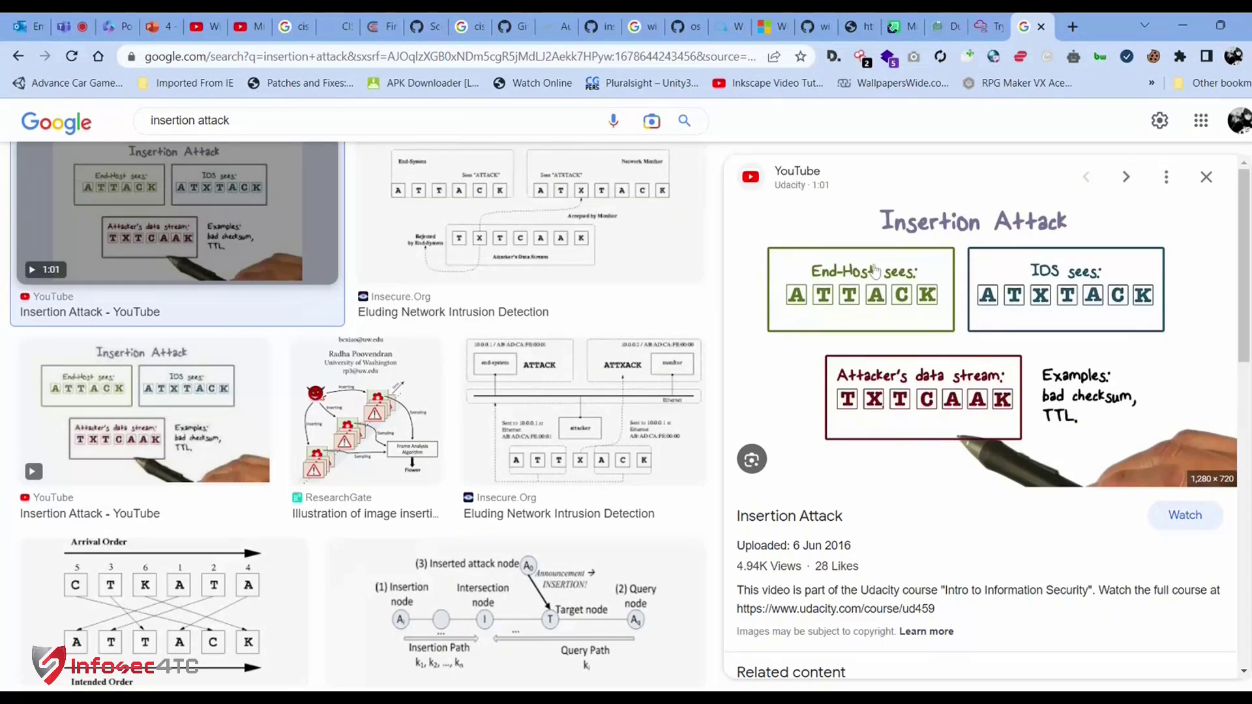
mouse_move(1087, 425)
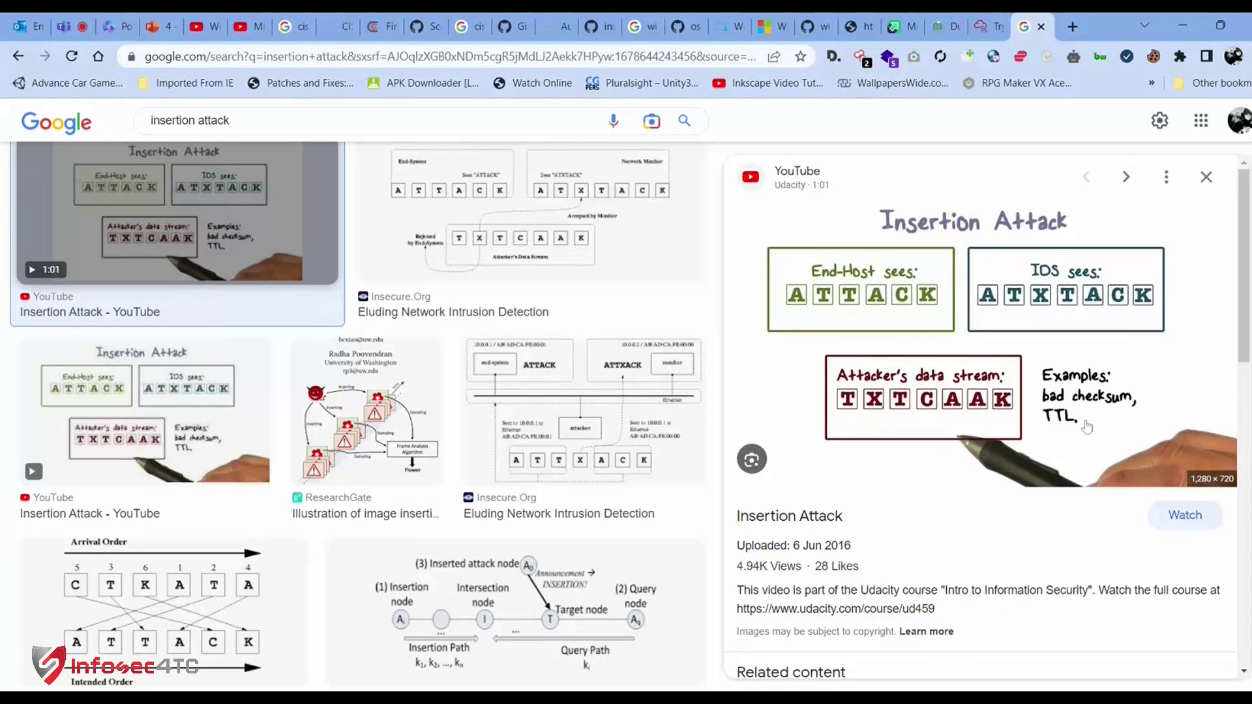
mouse_move(1088, 369)
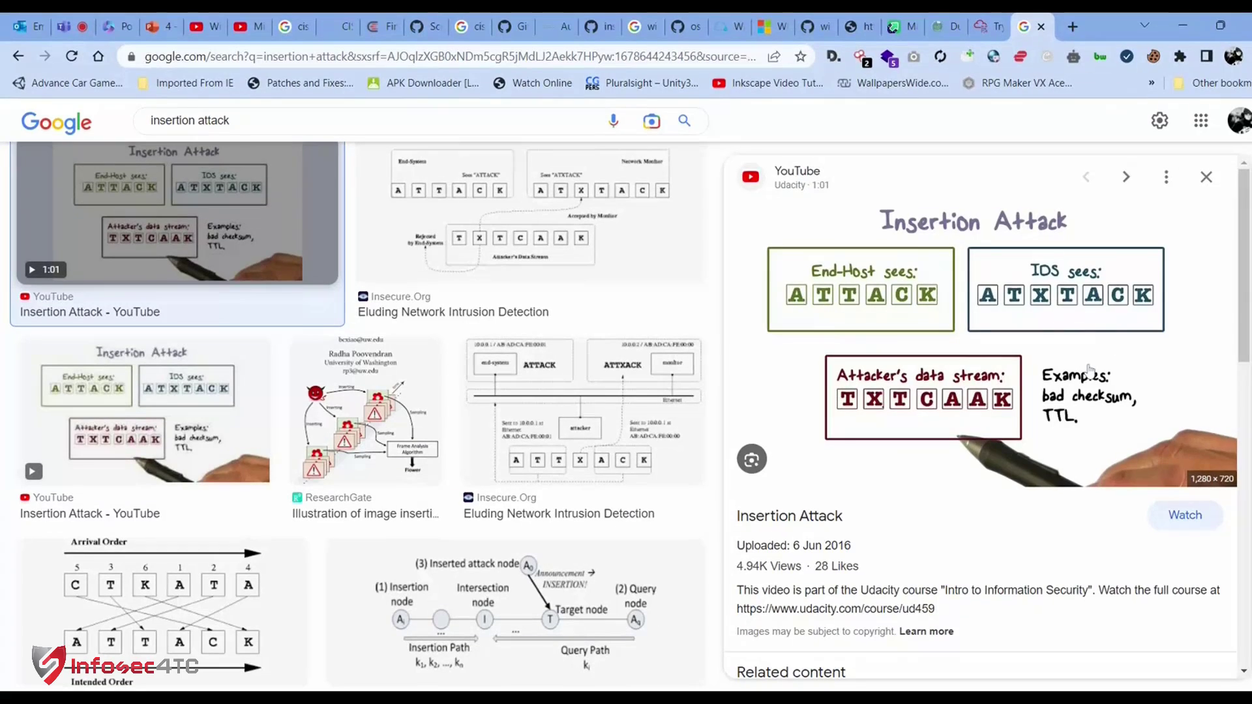
mouse_move(1230, 343)
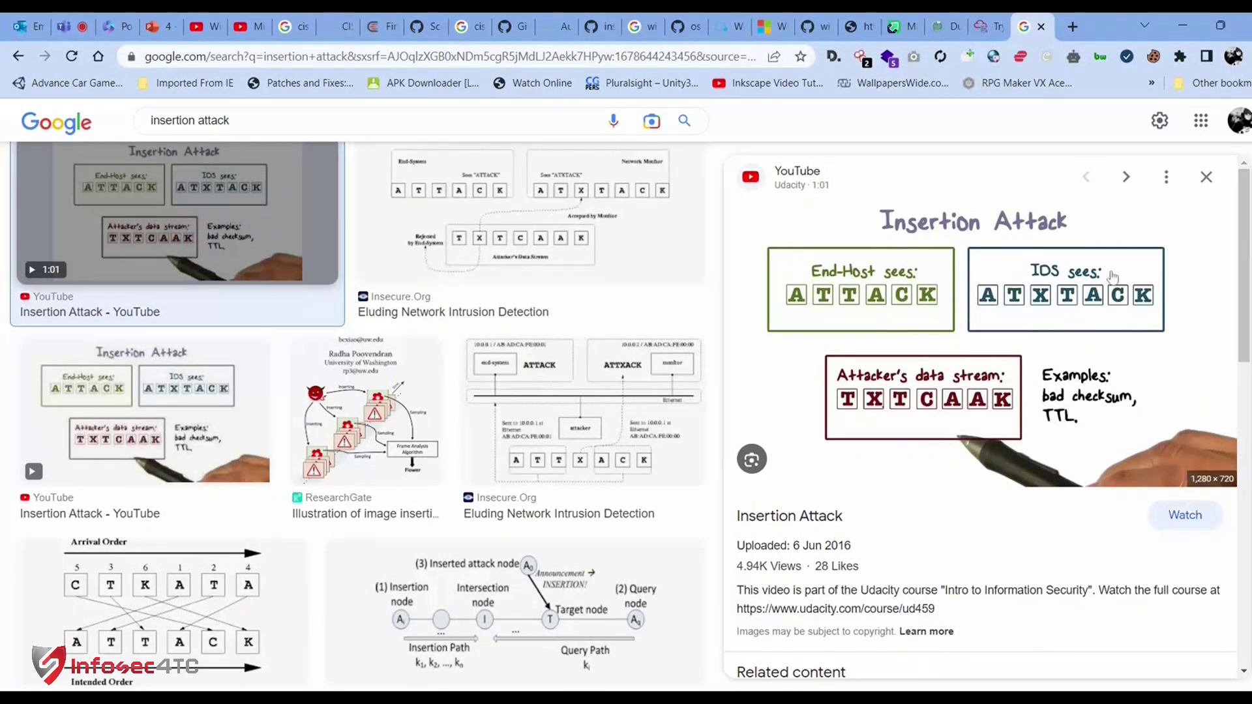
mouse_move(1035, 311)
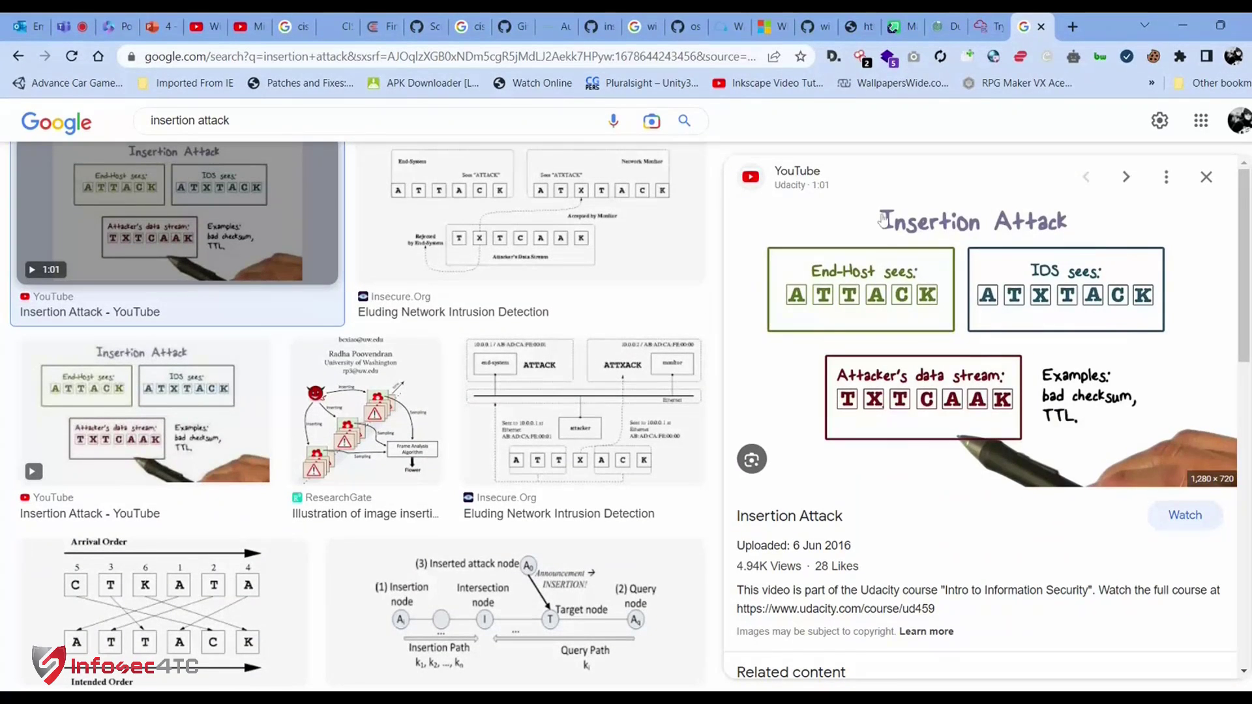
mouse_move(898, 260)
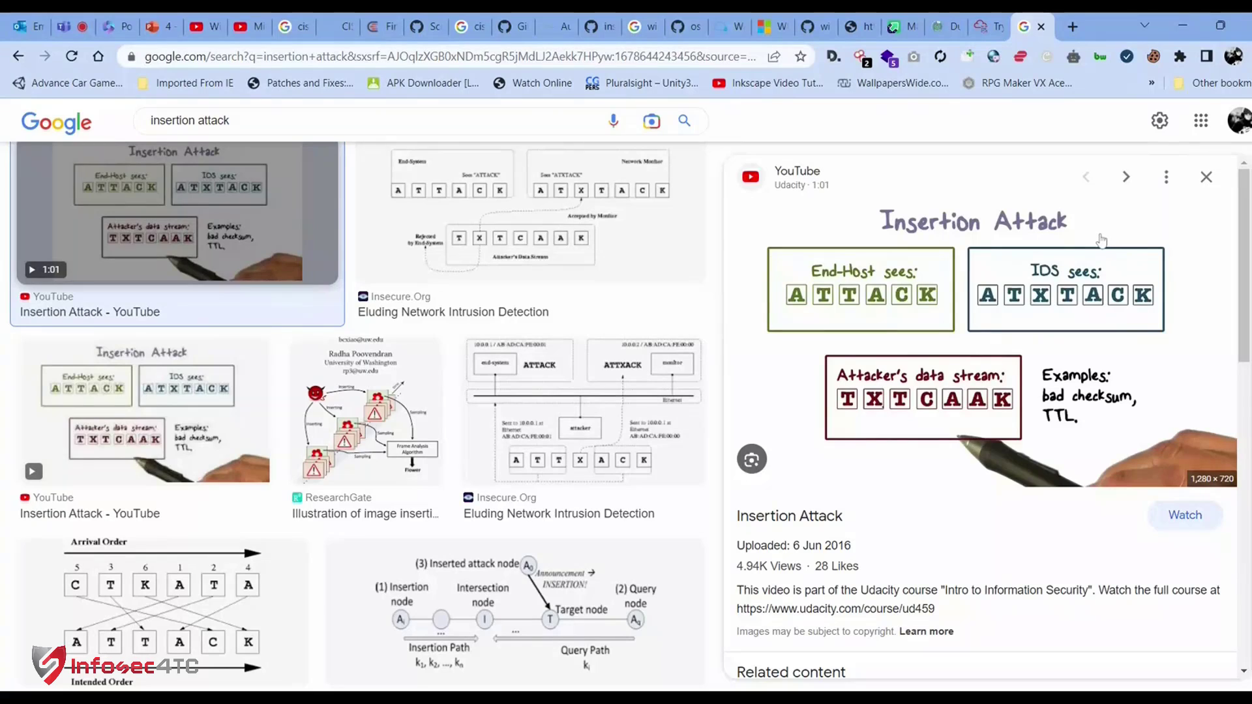
mouse_move(1035, 285)
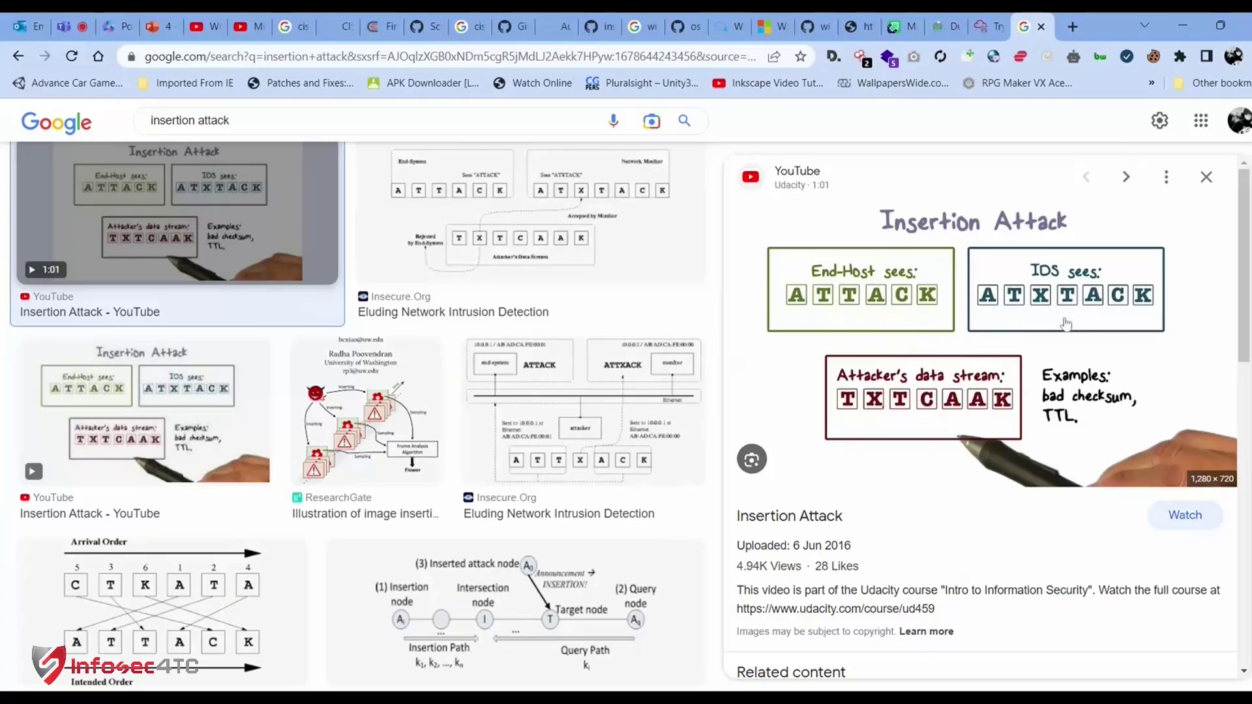
mouse_move(1097, 322)
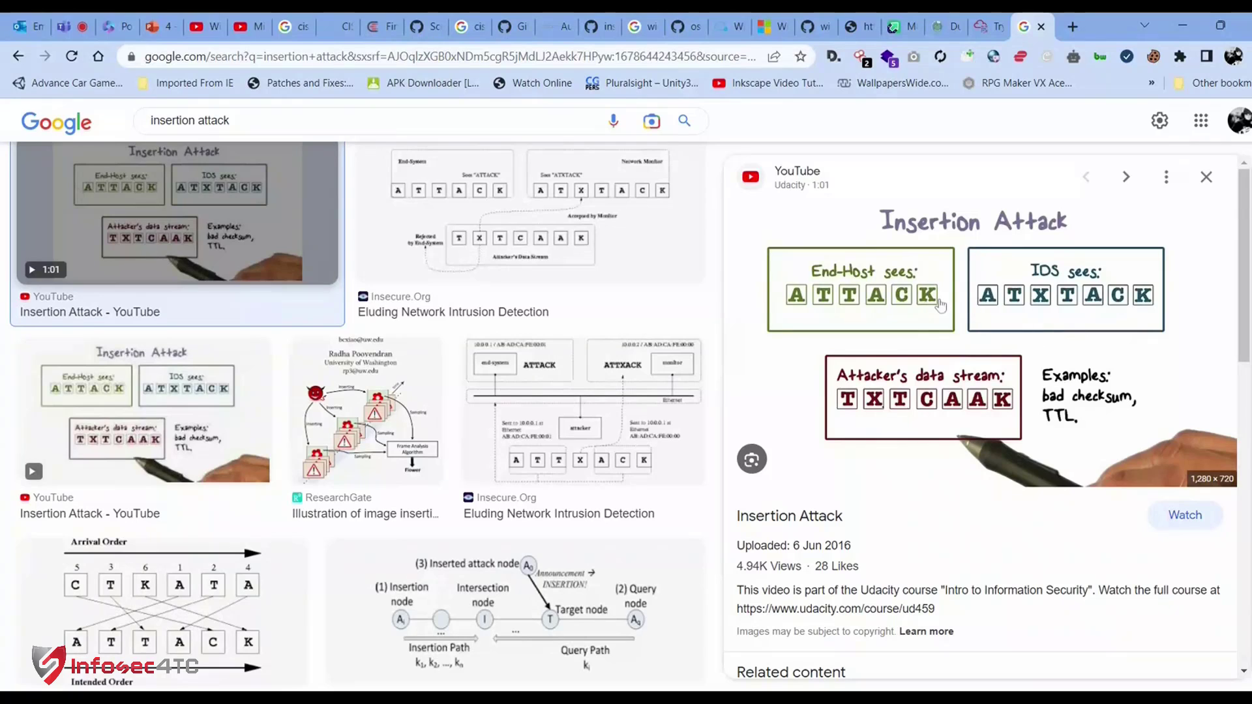
mouse_move(1054, 421)
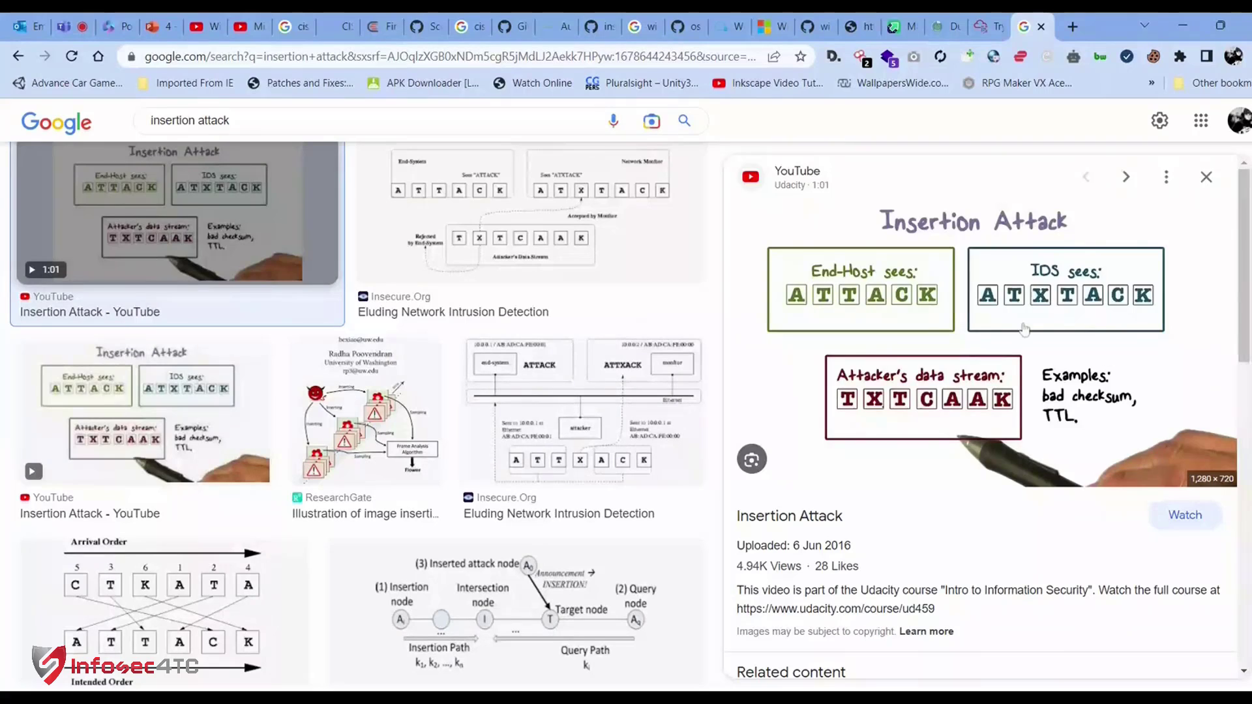
mouse_move(1040, 313)
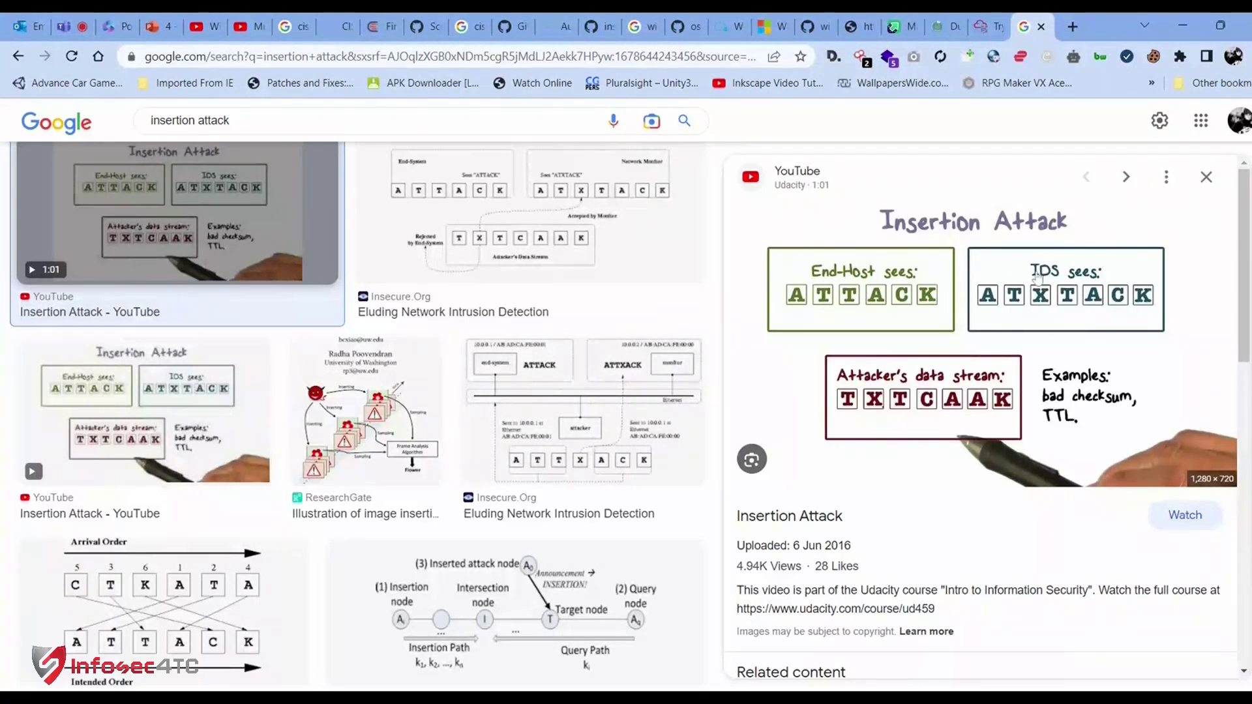
Scroll further through the image results toward related diagrams like Evasion Attack.
scroll(down, 3)
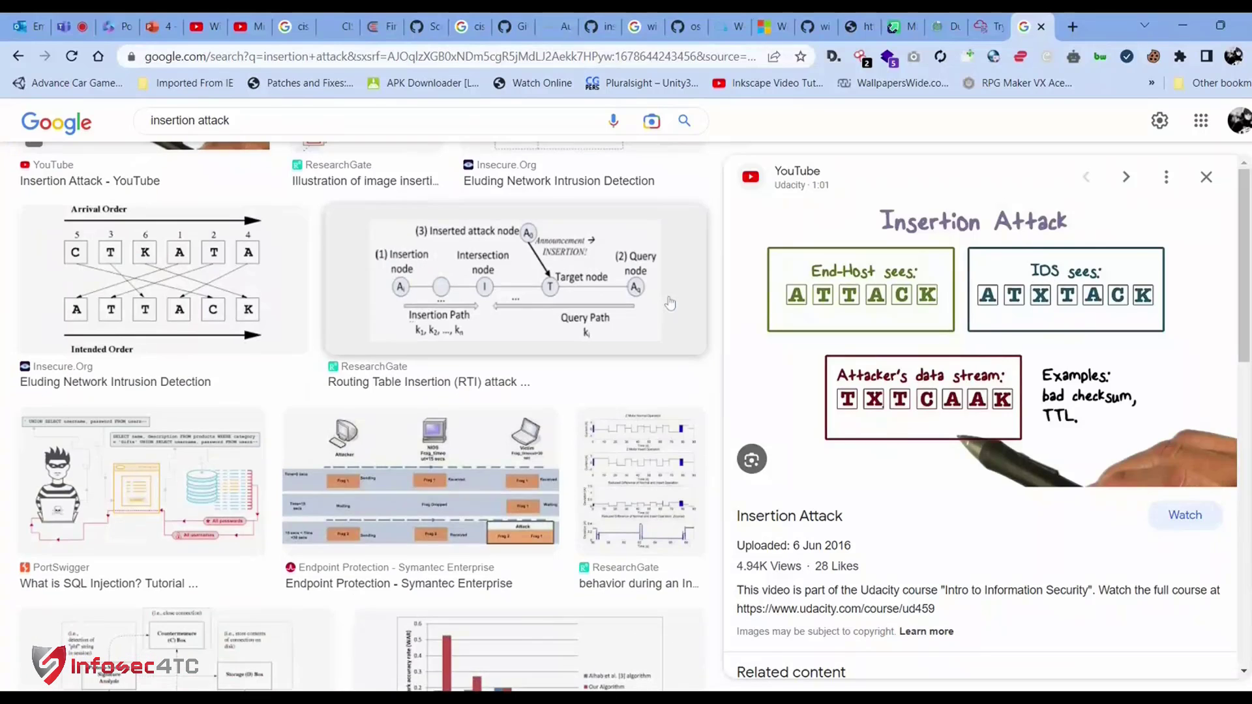
scroll(down, 3)
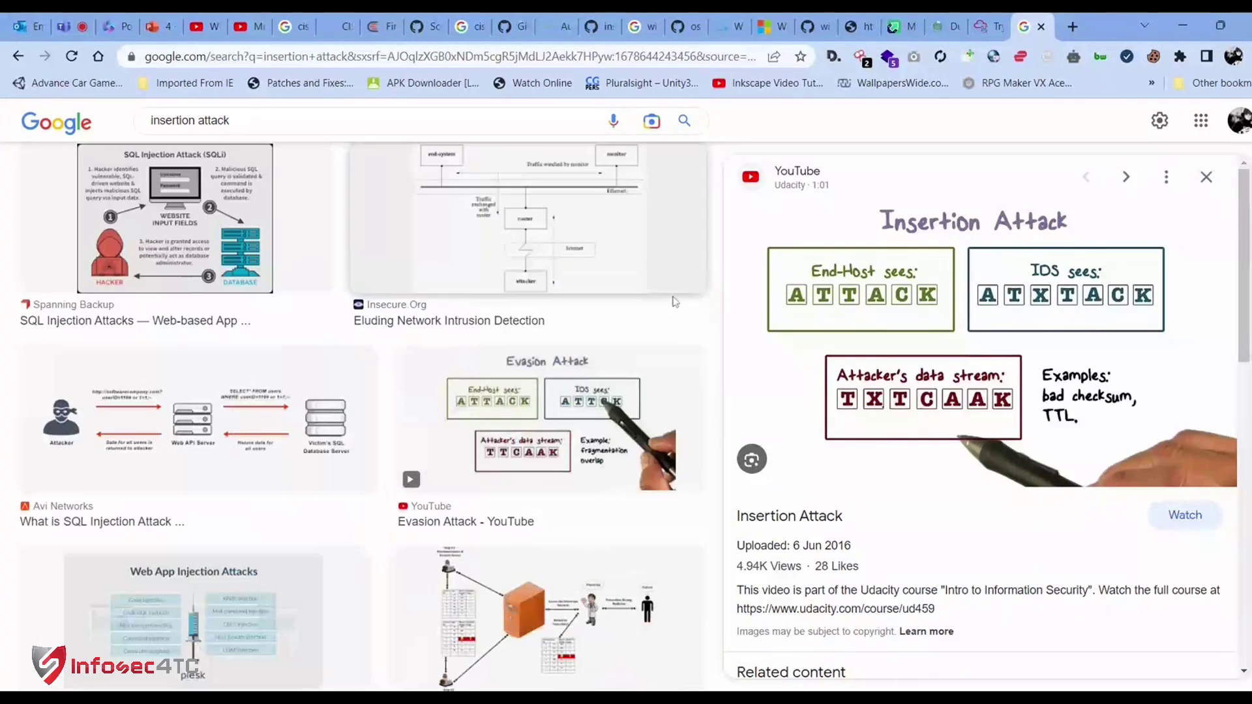
mouse_move(674, 291)
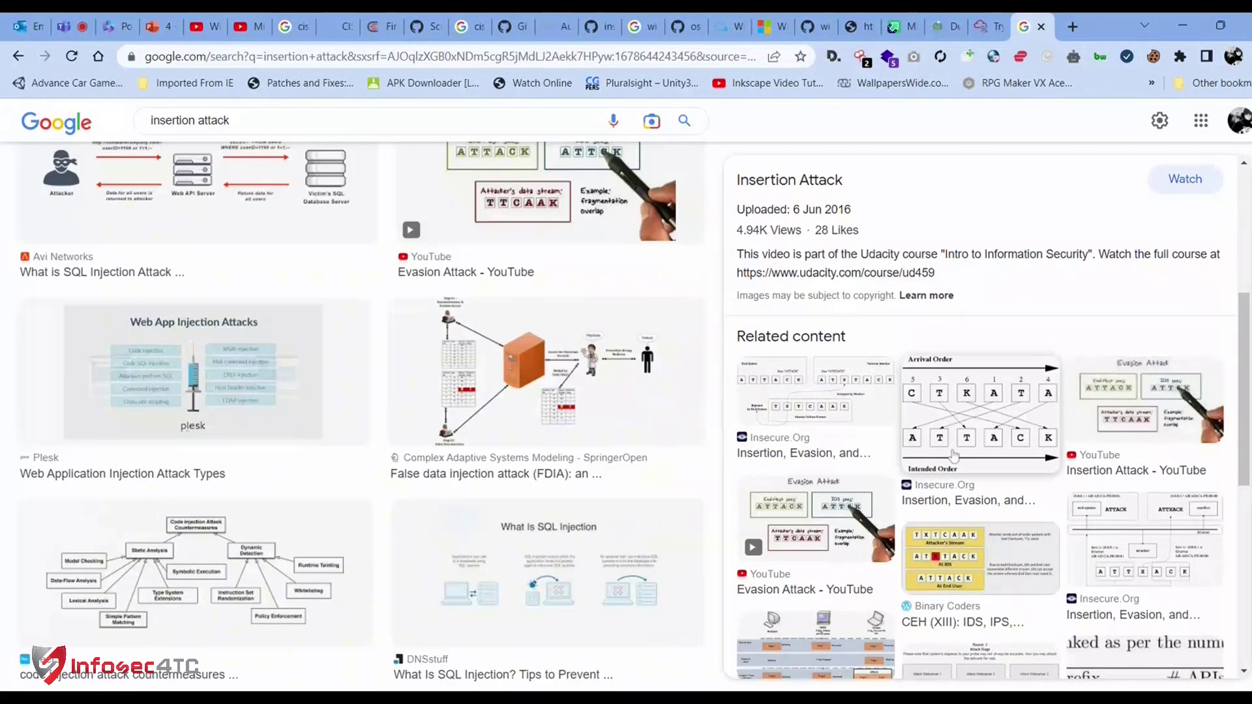
scroll(down, 3)
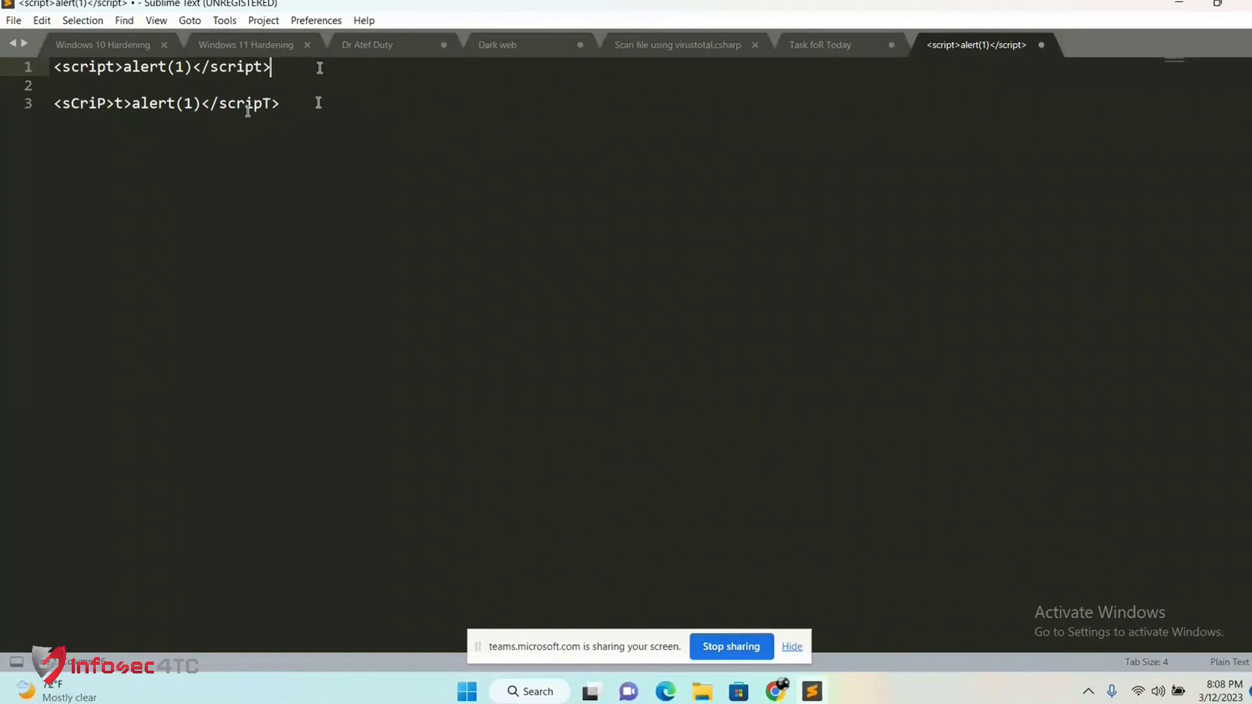
Complete line 3's opening tag with "t>" so it reads sCriPt.
triple_click(159, 66)
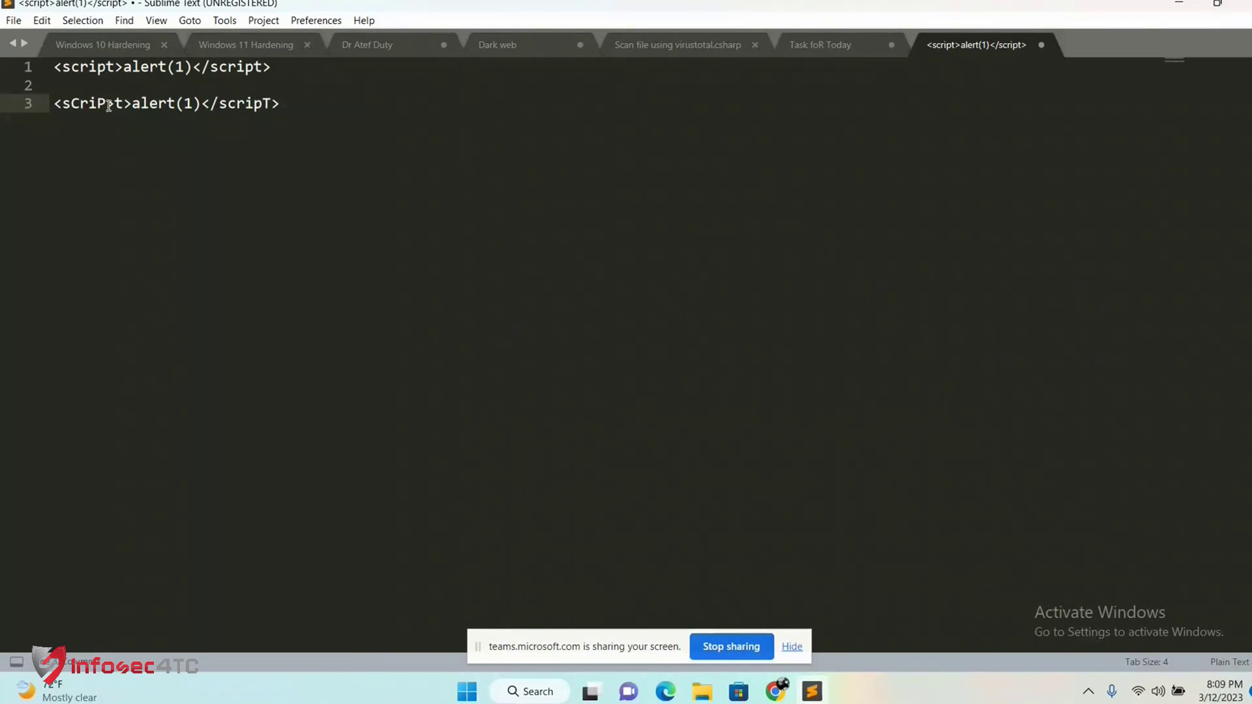
text(t>)
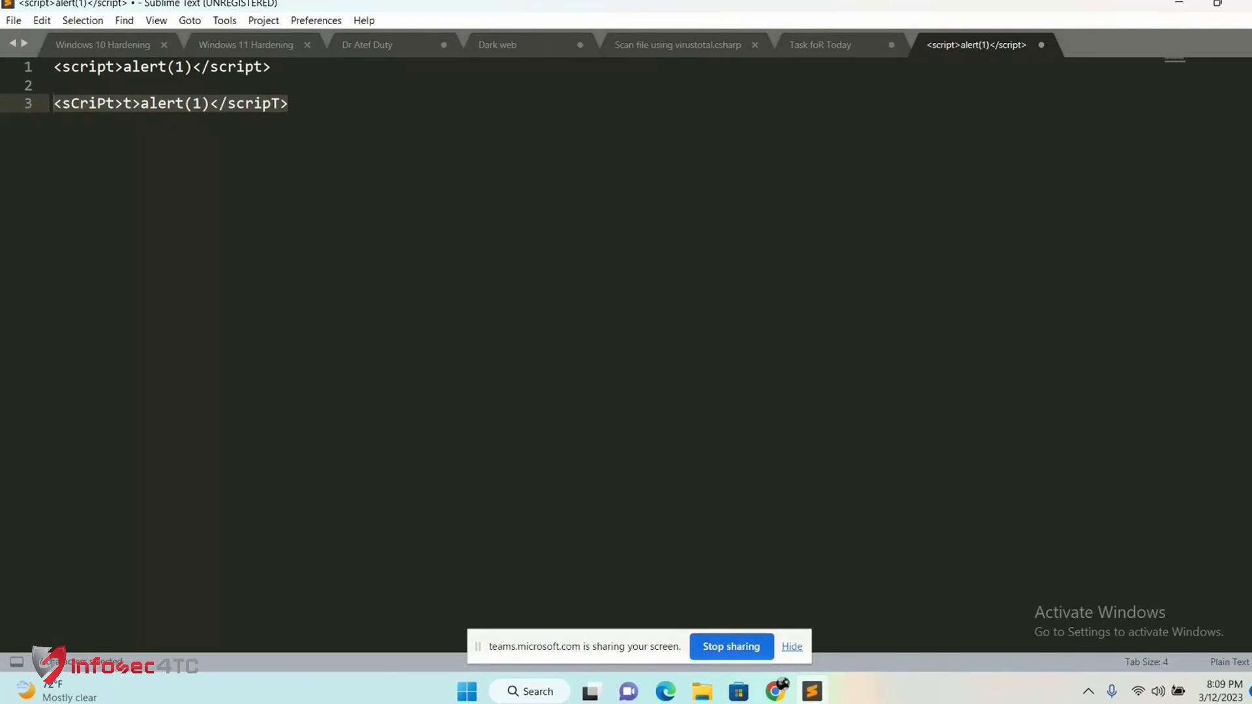
mouse_move(122, 112)
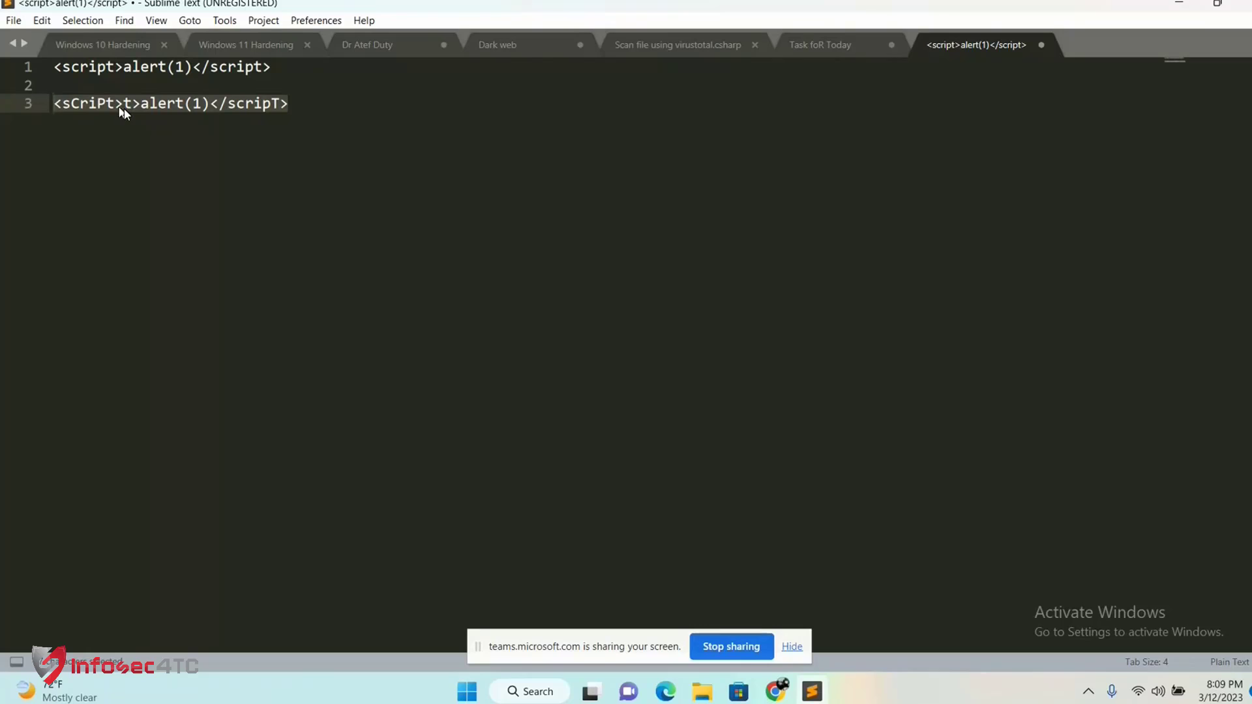
click(54, 103)
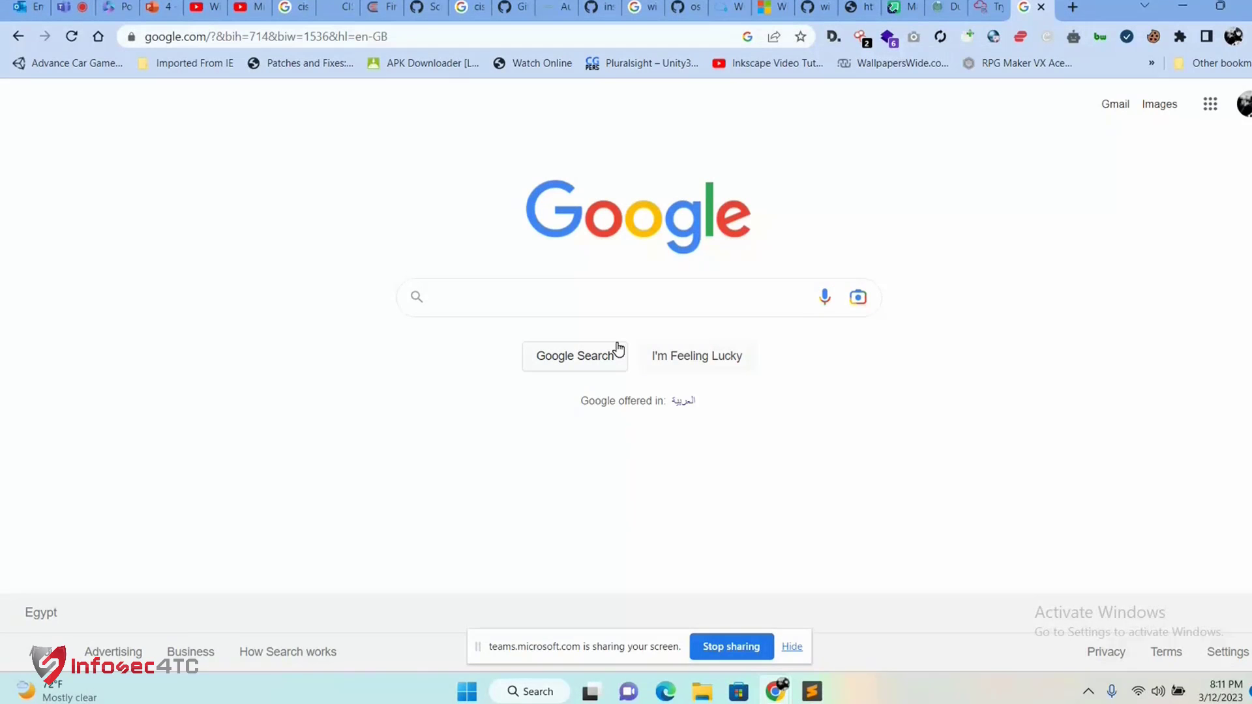
Focus the Google home page search box for a new query.
click(559, 298)
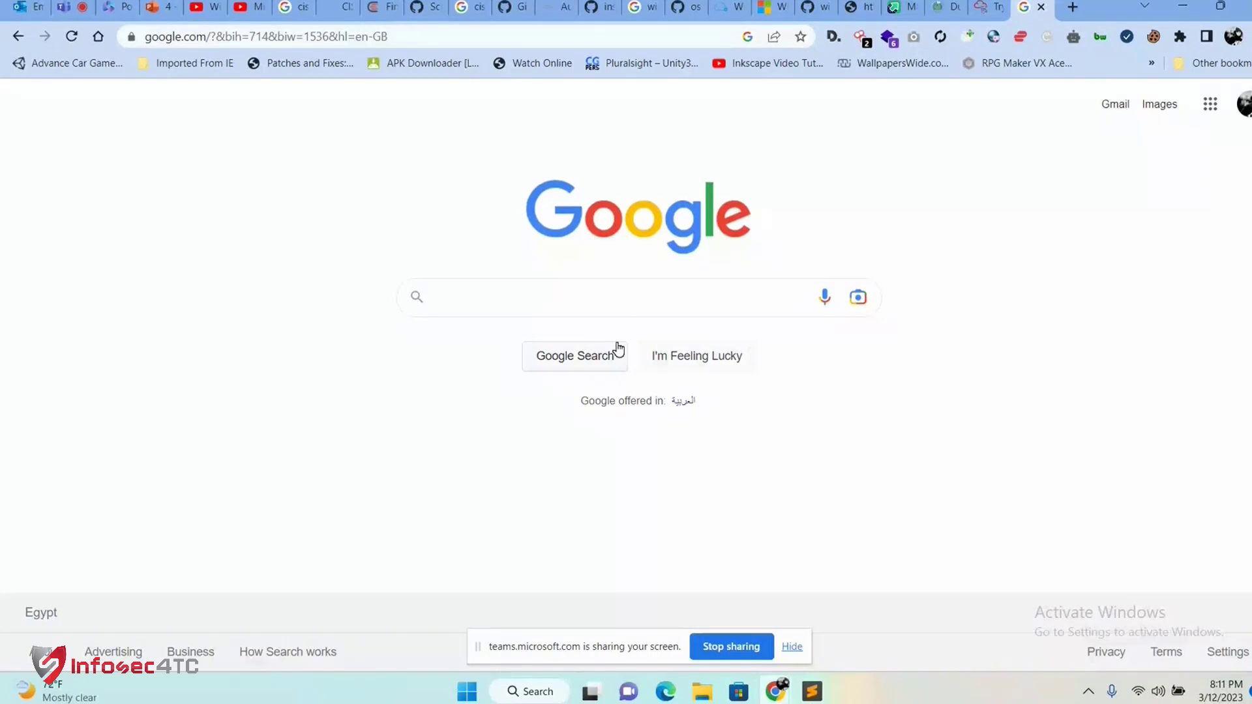
click(560, 298)
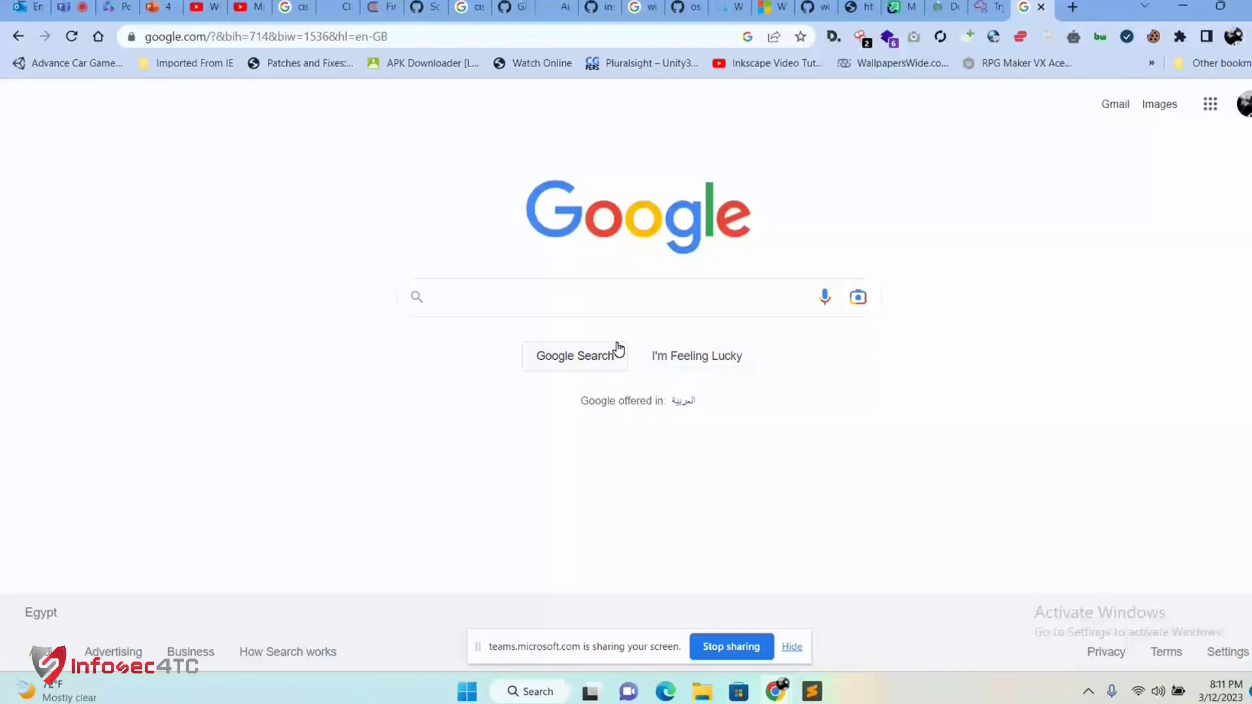
click(560, 296)
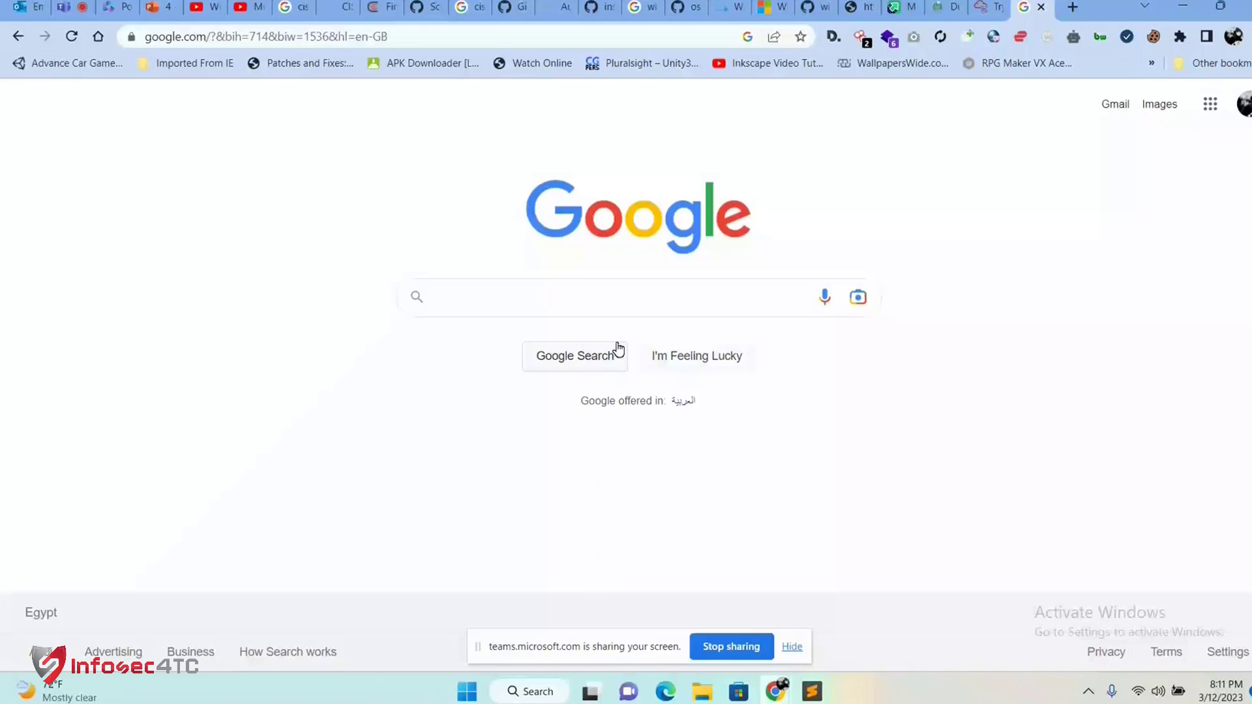
Search "anti virus hack" and pick the antivirus hacker's handbook suggestion.
text(anti virus hac)
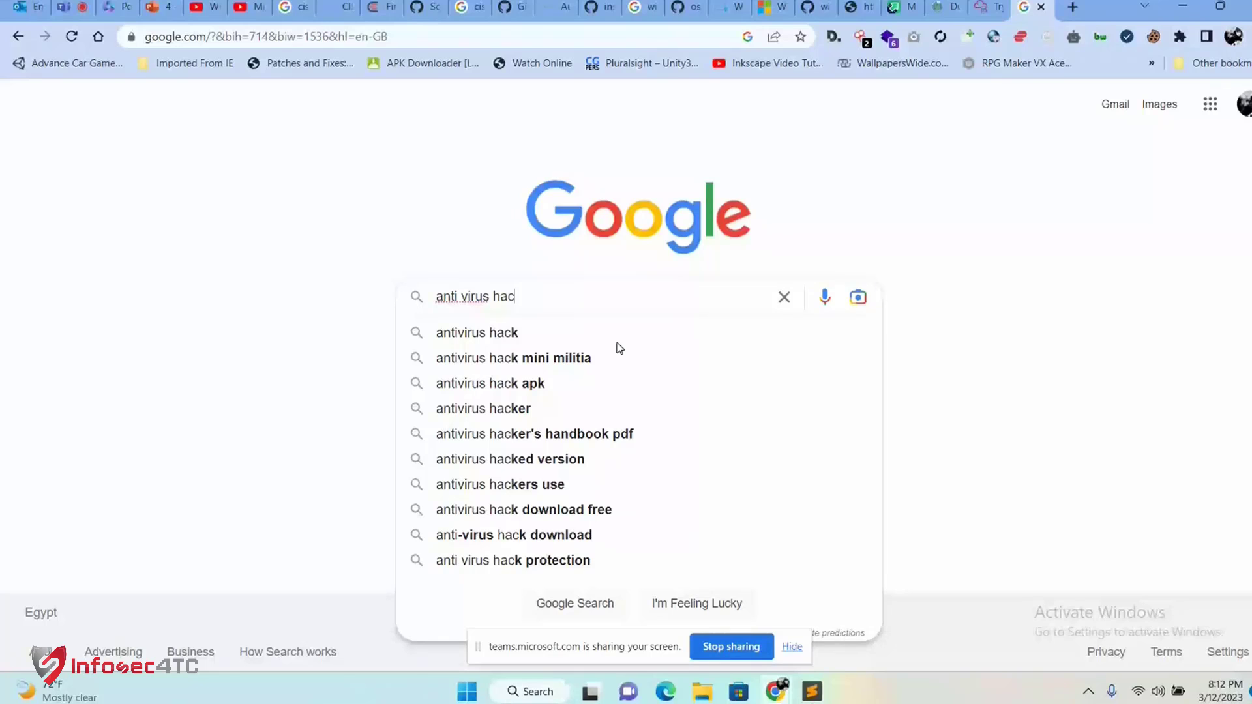
click(533, 433)
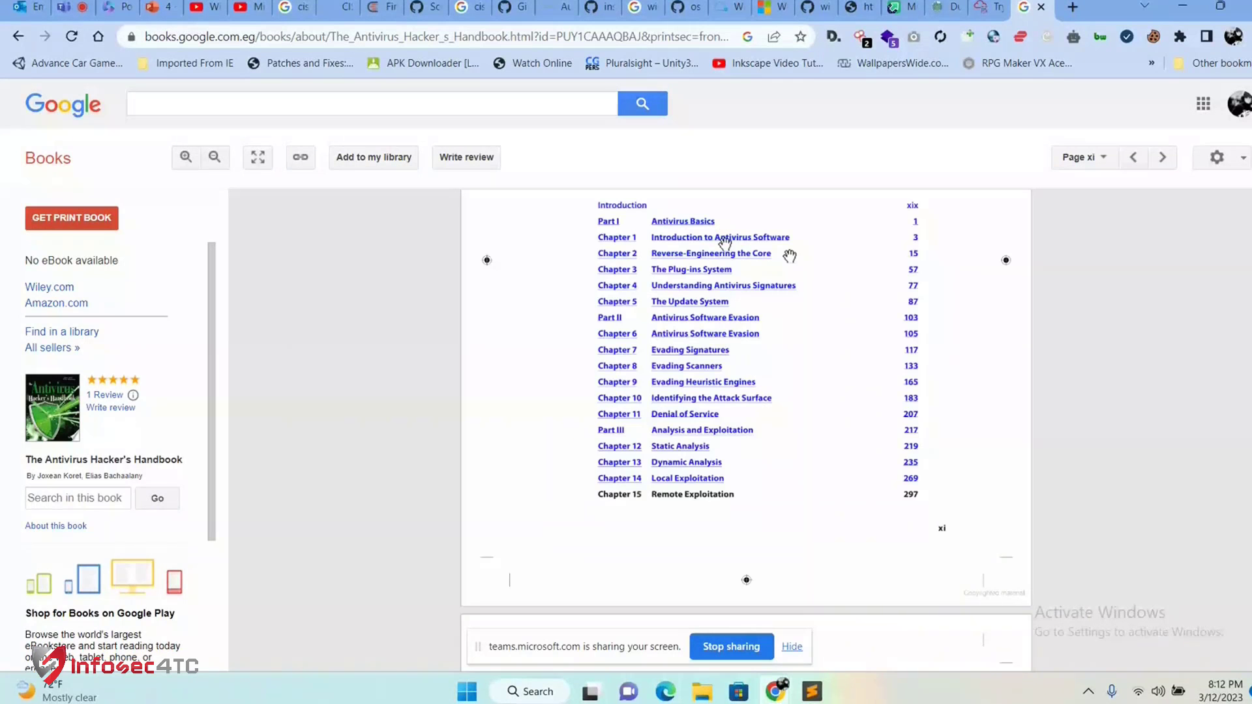
mouse_move(730, 301)
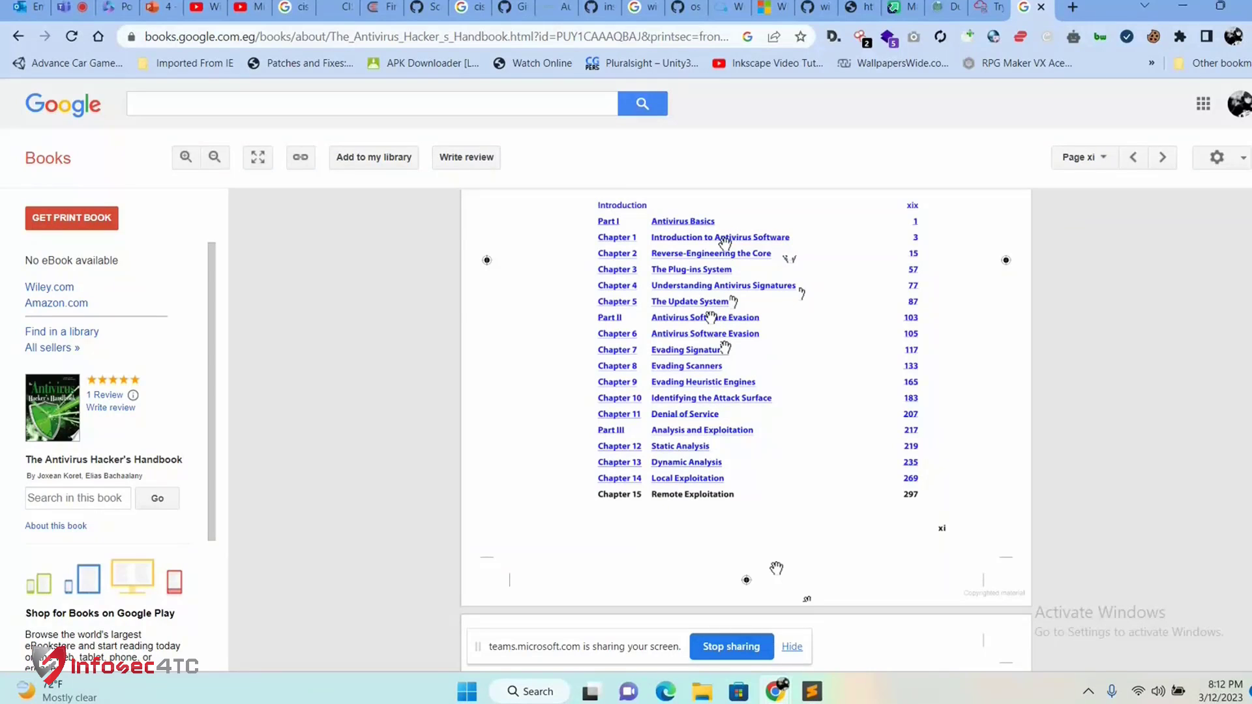
mouse_move(709, 274)
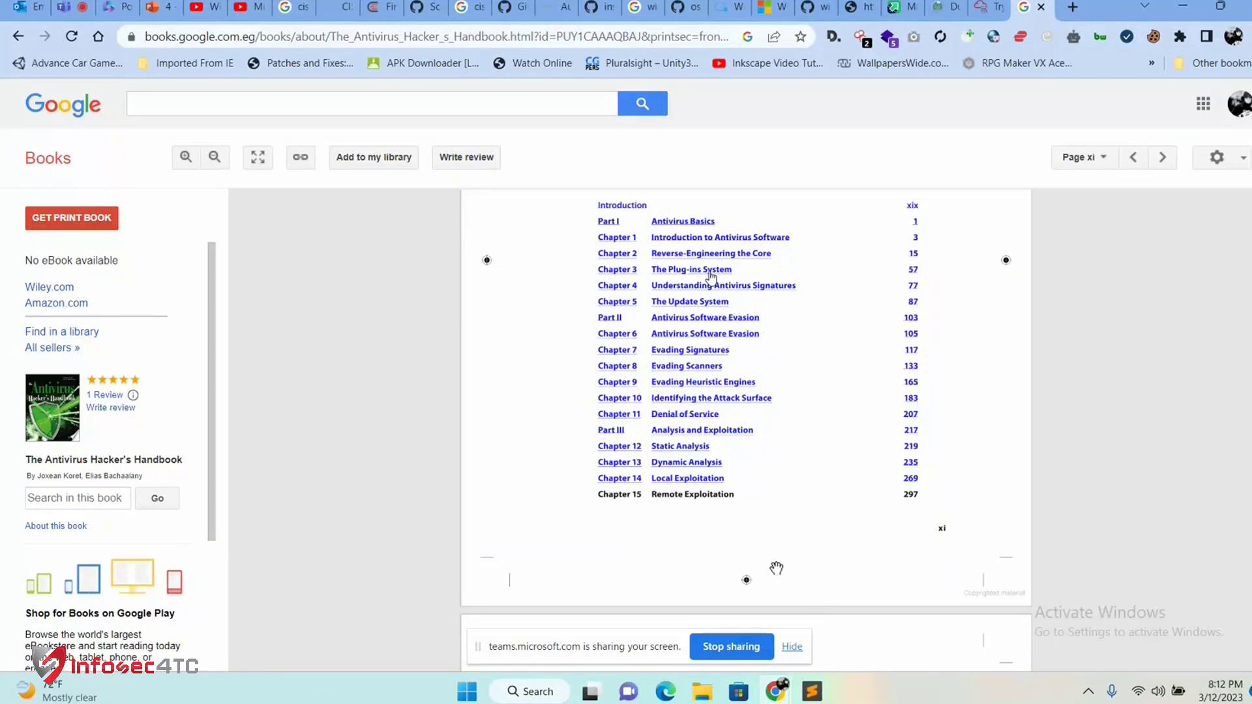